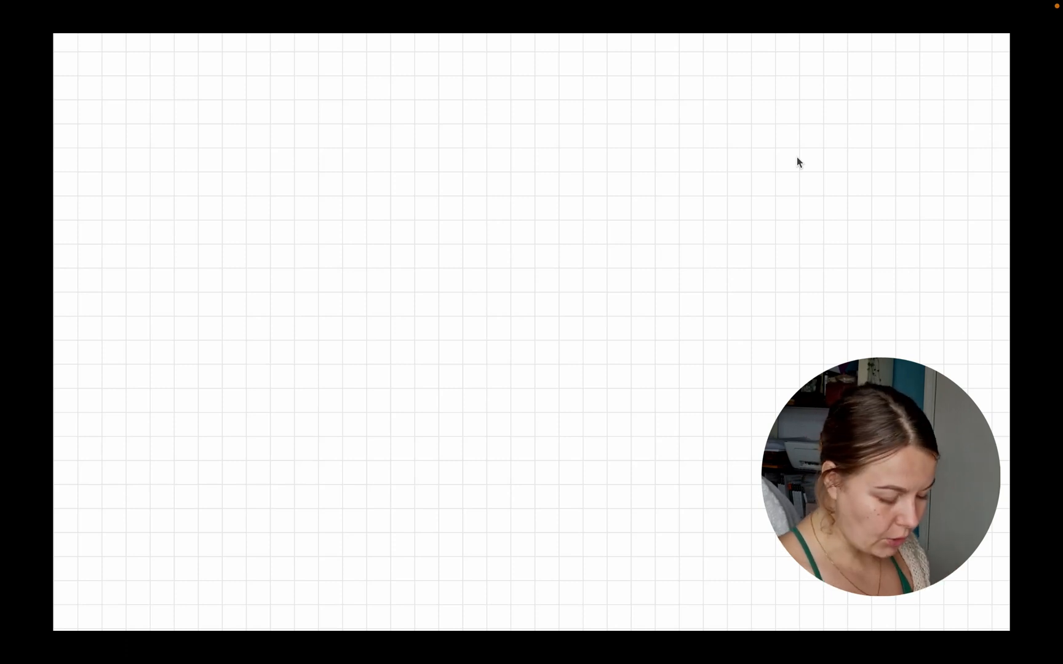
Handwrite '1 Attention' near the top of the note page
{"action": "left_click", "coordinate": [180, 73]}
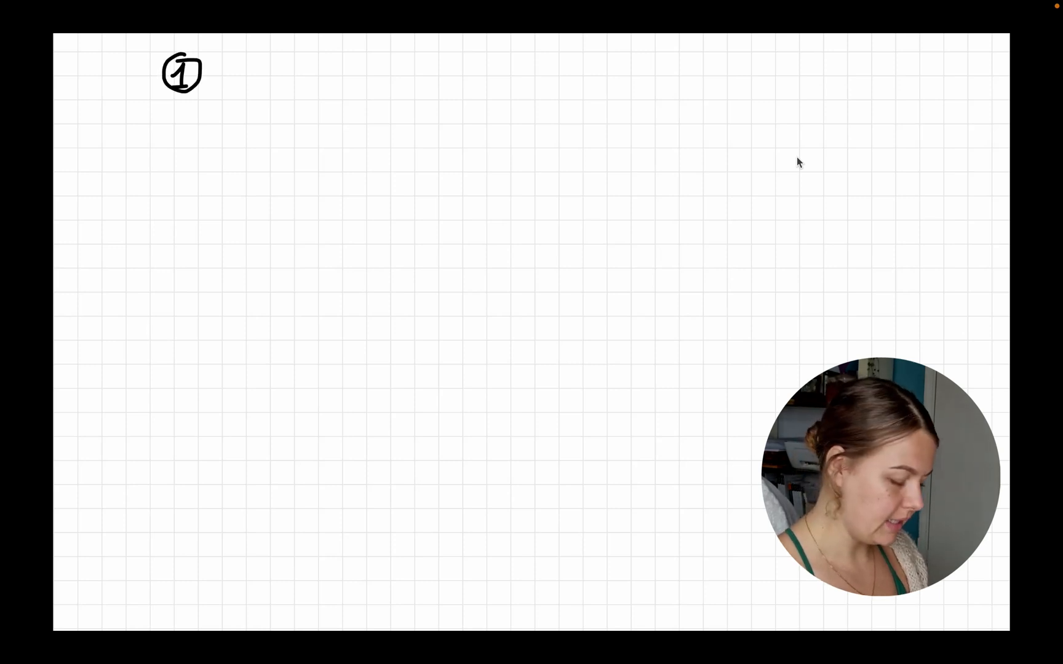
{"action": "type", "text": "A'"}
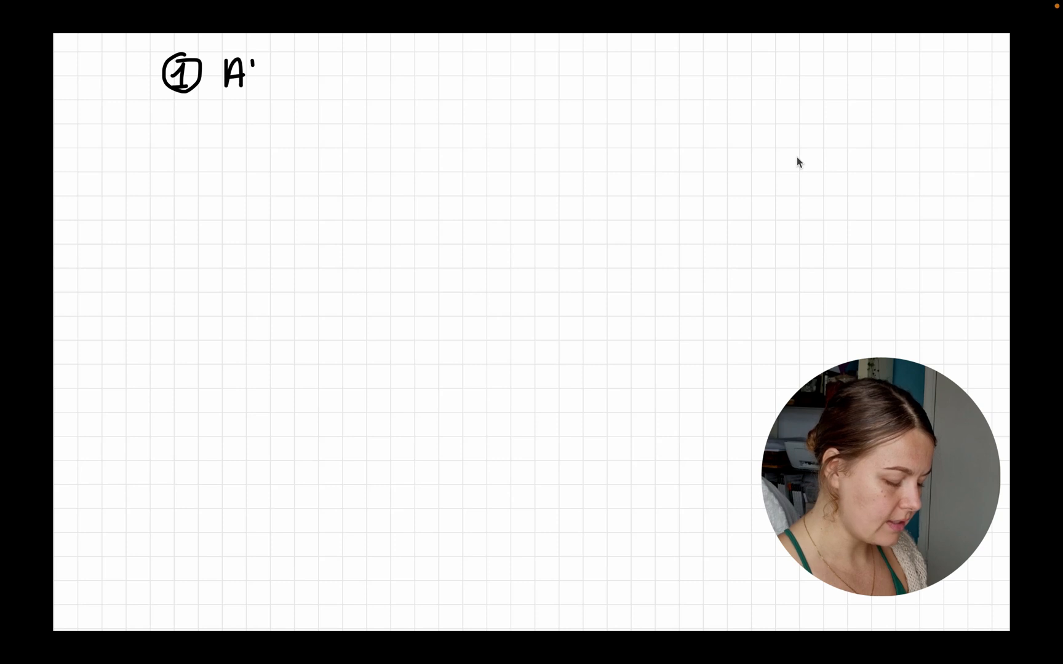
{"action": "type", "text": "tenl"}
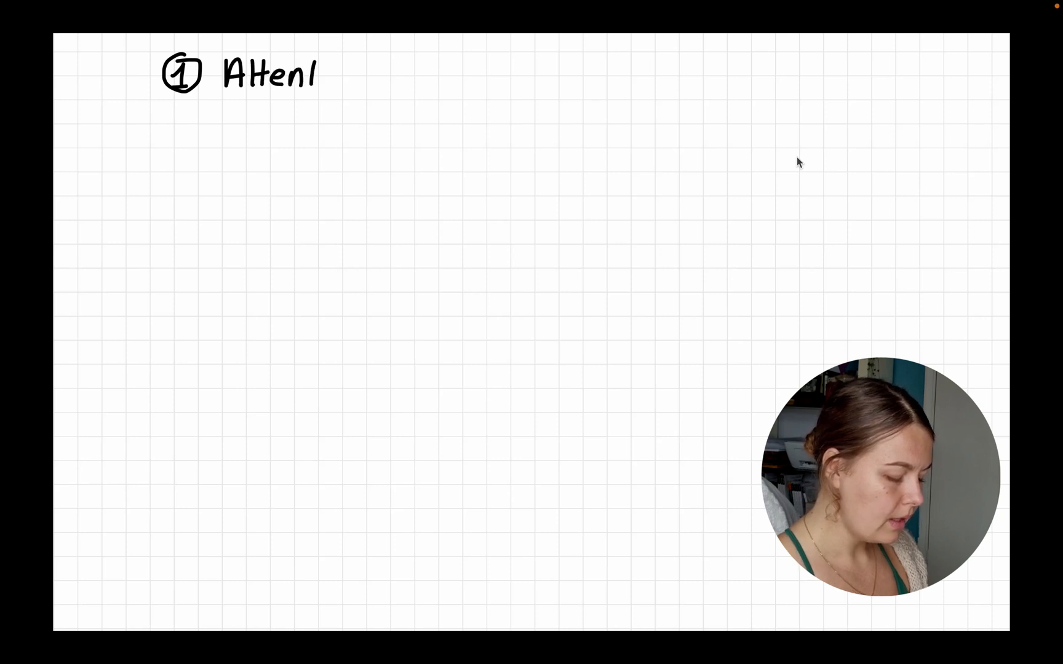
{"action": "type", "text": "tion ;"}
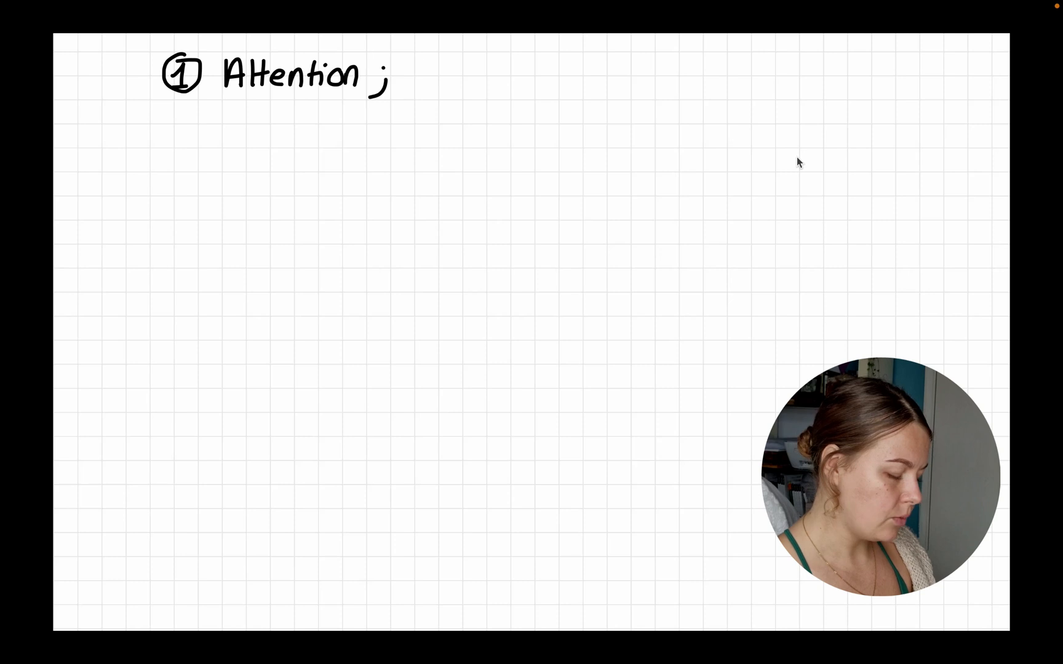
Write 'WHO IS THIS FOR? (me?)' and 'HOW WILL IT BENEFIT ME?' below, then begin a circled 2
{"action": "type", "text": "WHO IS THIS ?"}
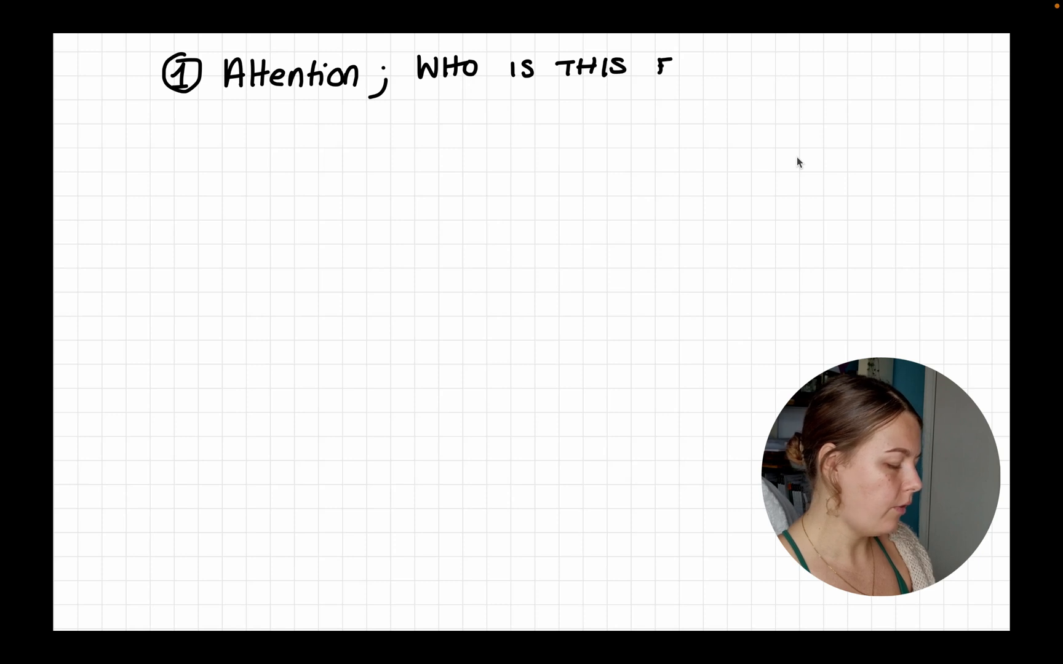
{"action": "type", "text": "OR?"}
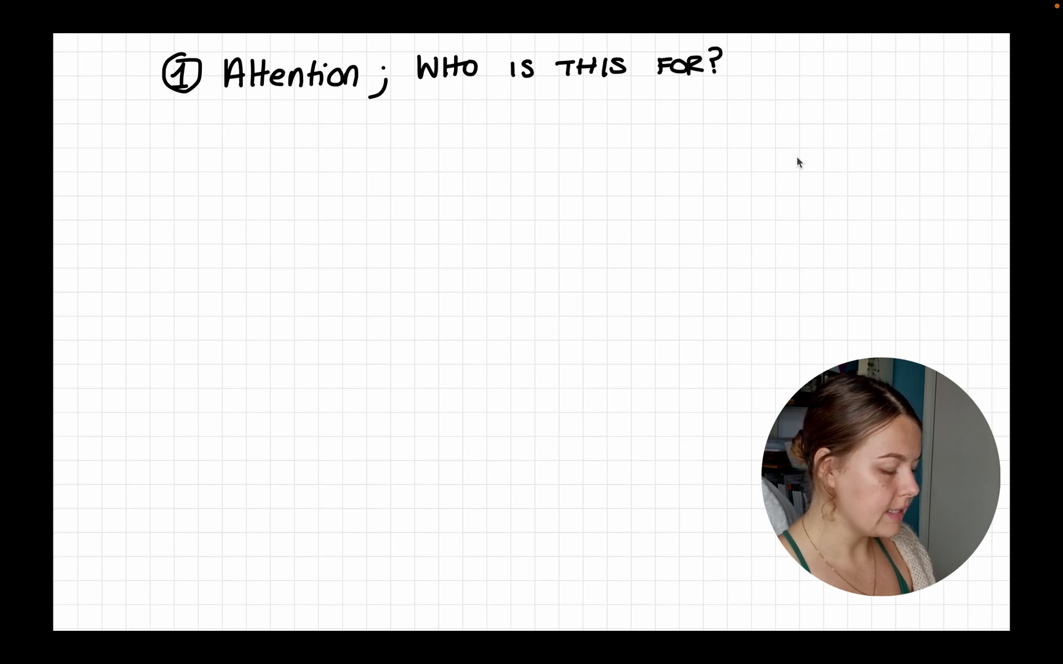
{"action": "type", "text": "(me?)"}
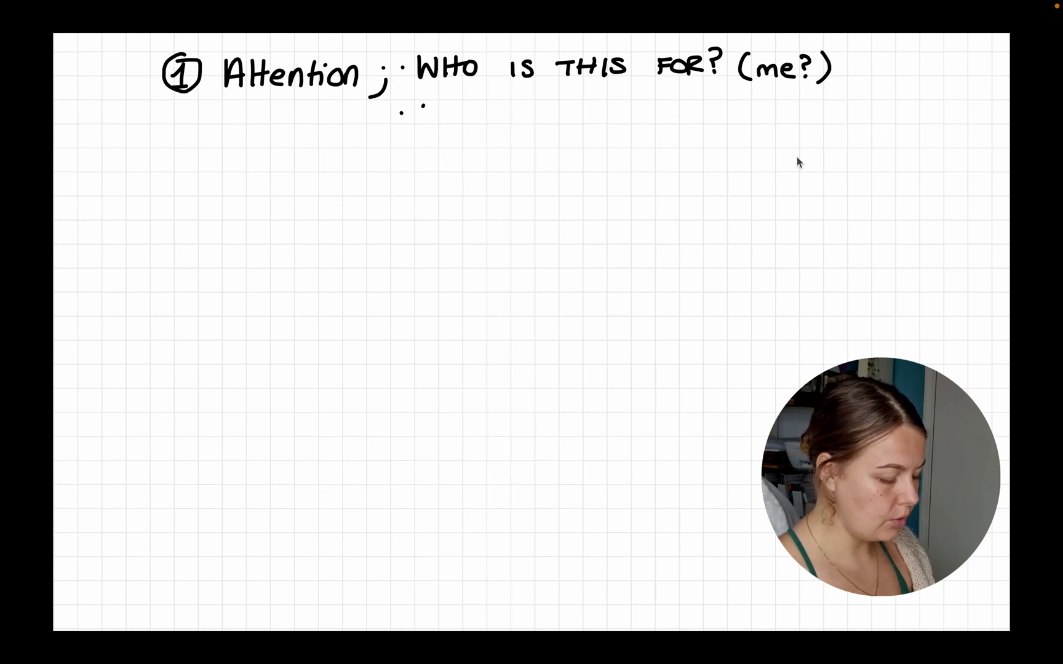
{"action": "type", "text": "HOW"}
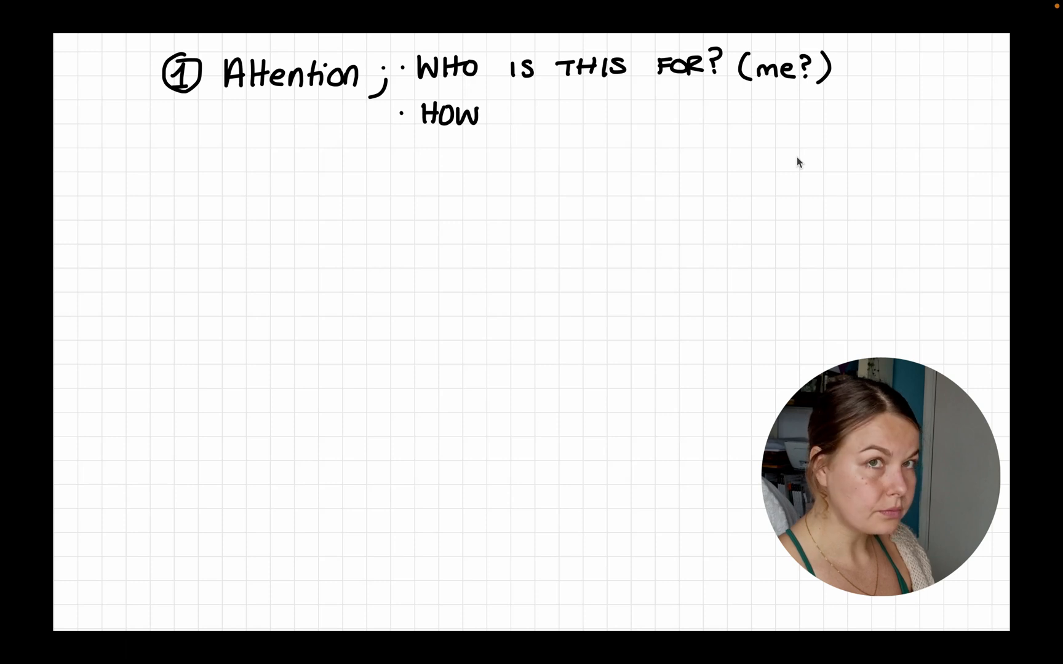
{"action": "type", "text": "WILL I"}
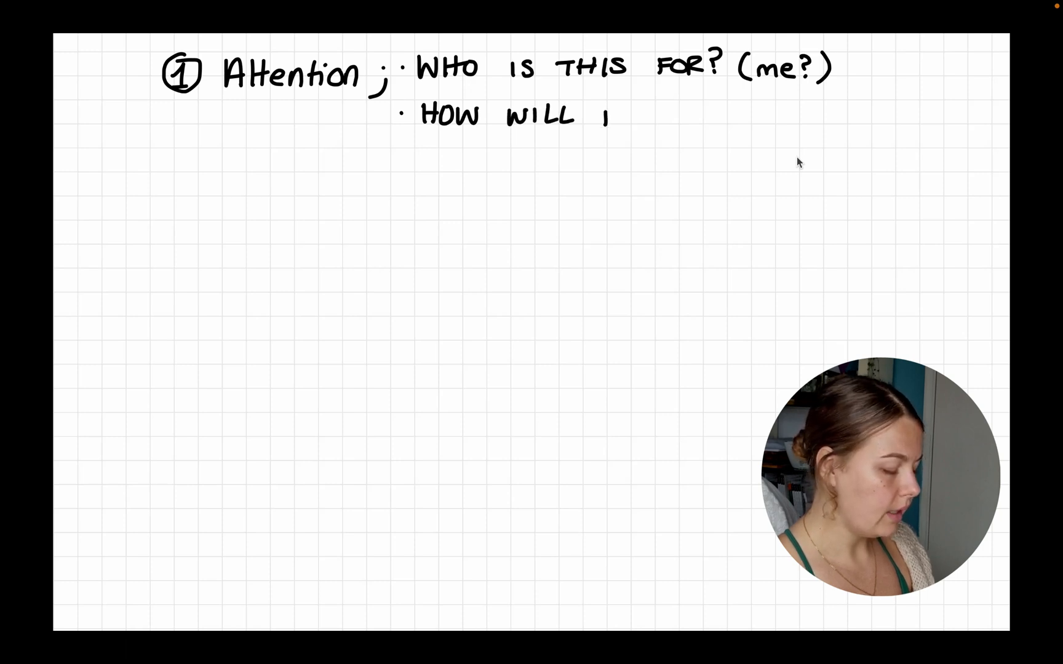
{"action": "type", "text": "IT BL"}
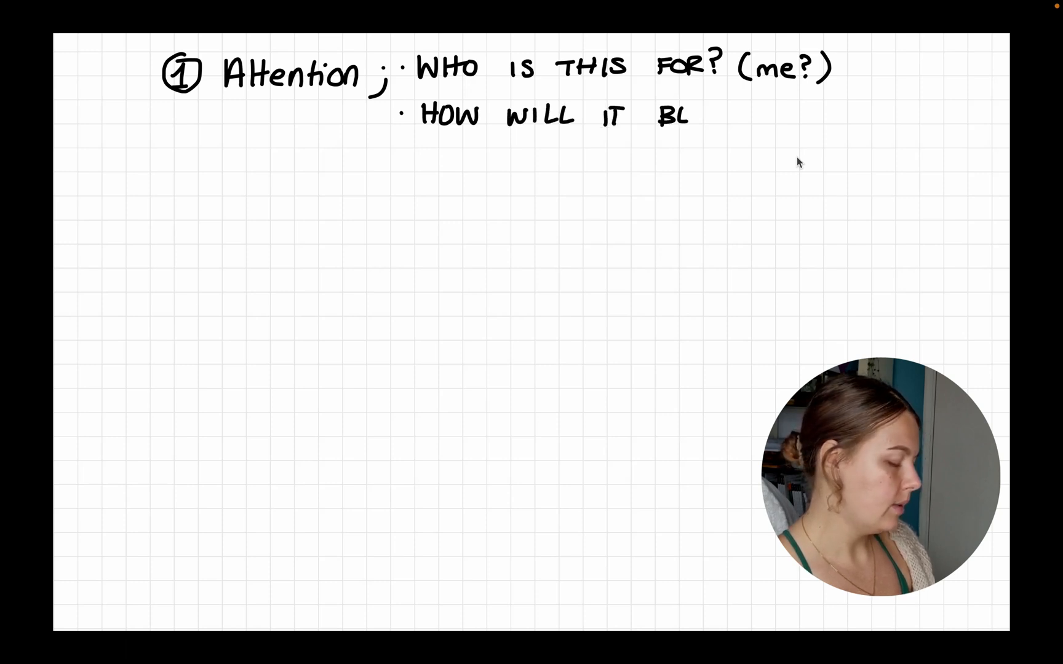
{"action": "type", "text": "BENEI"}
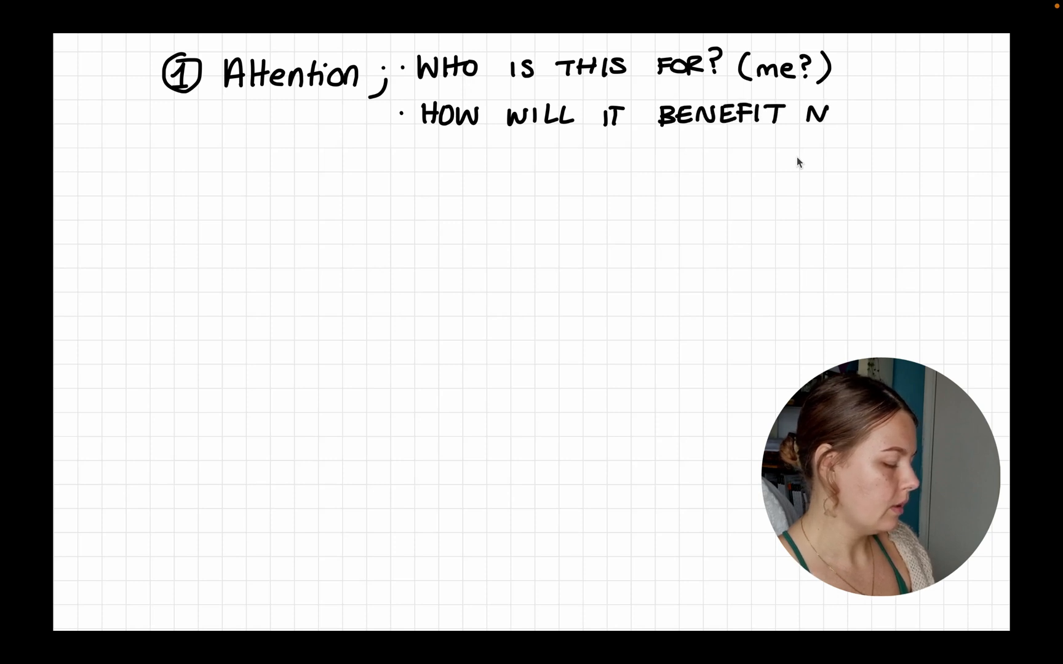
{"action": "type", "text": "ME?"}
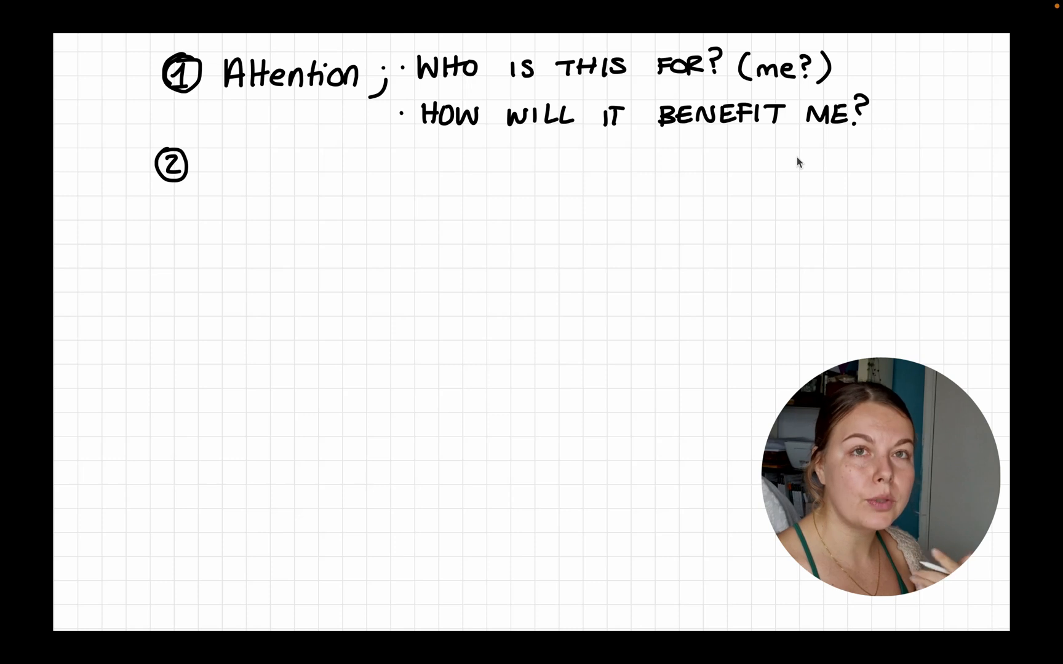
Handwrite 'CONNECT; PAINS, FEARS, CURRENT SIT.' beside the circled 2
{"action": "type", "text": "CONNECT;"}
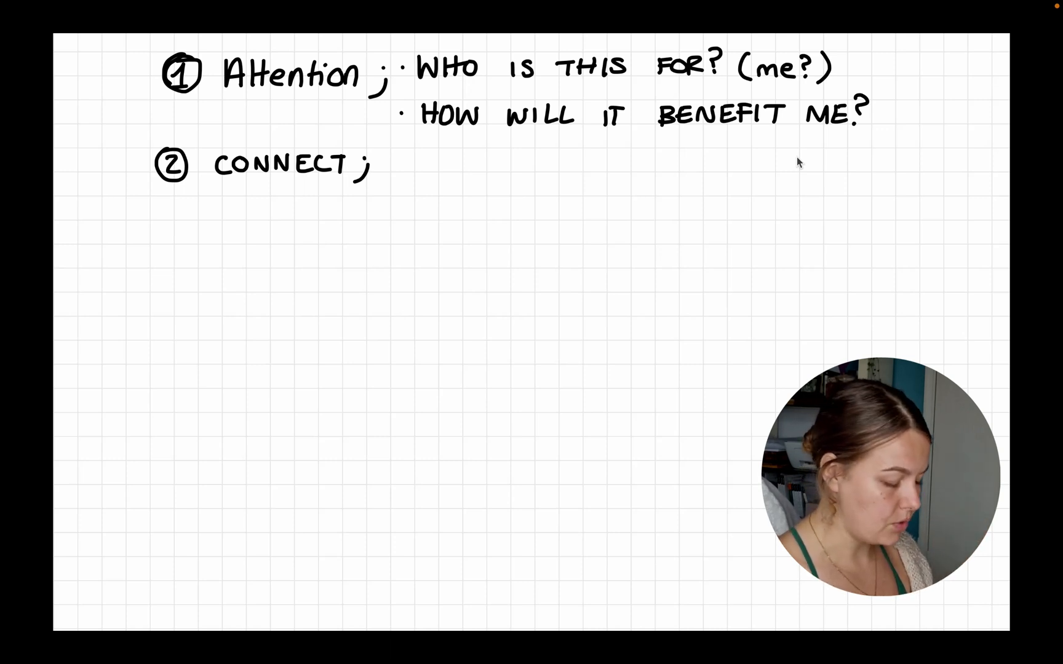
{"action": "type", "text": "P"}
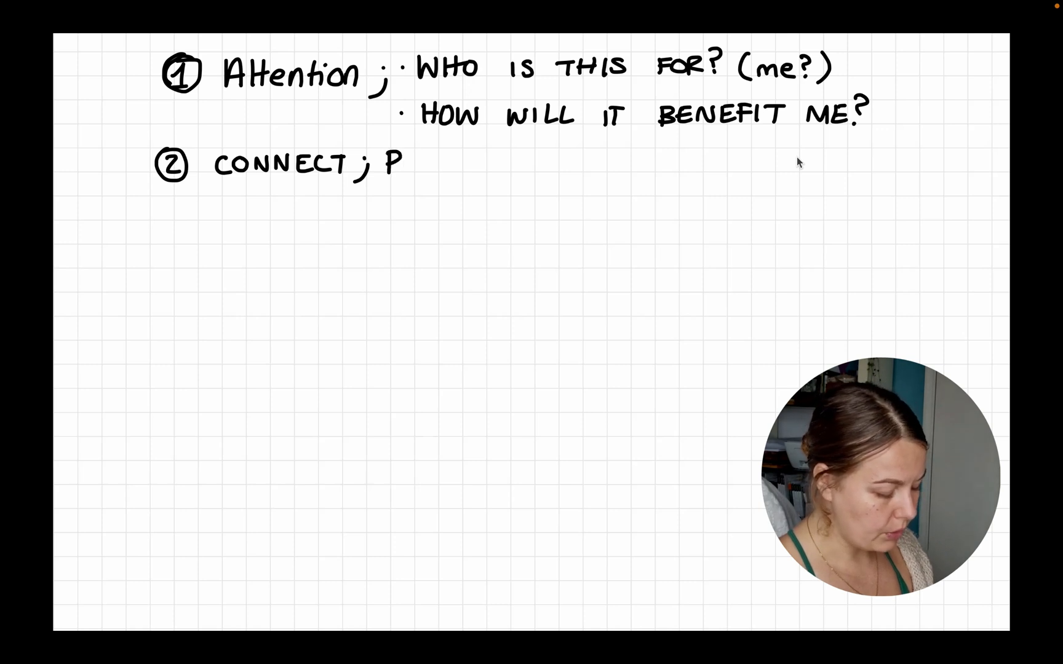
{"action": "type", "text": "AINS, F"}
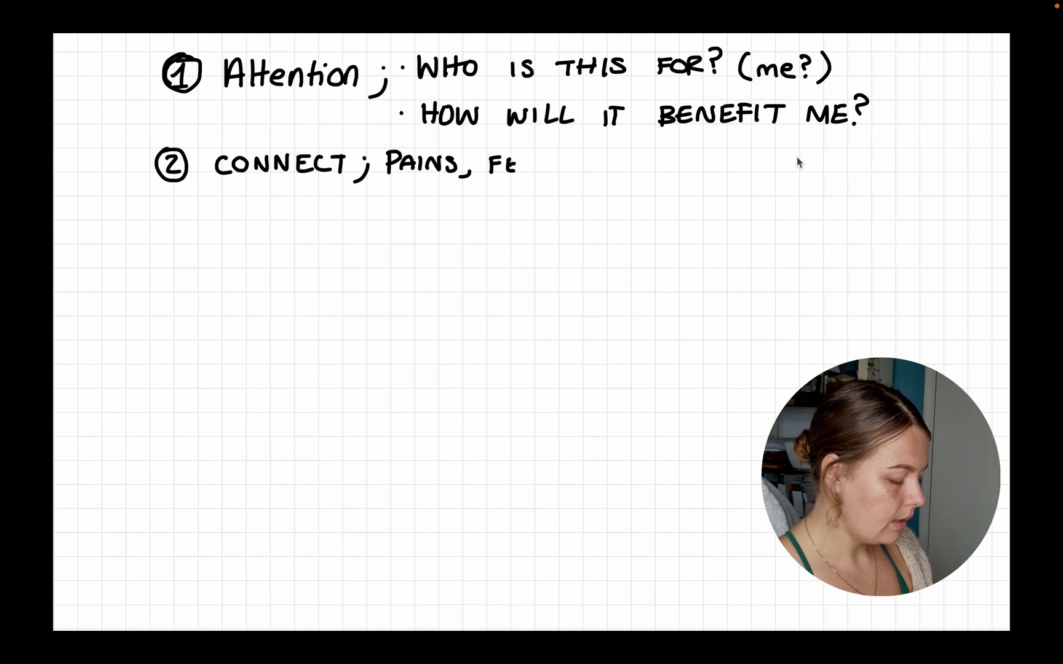
{"action": "type", "text": "EARS,"}
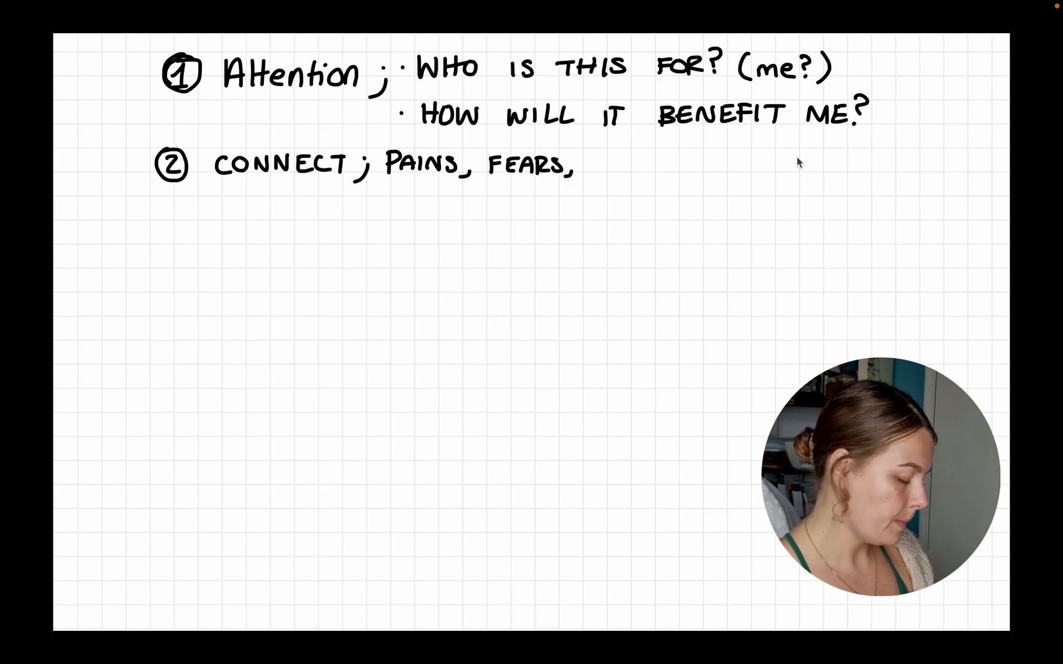
{"action": "type", "text": "CURREN"}
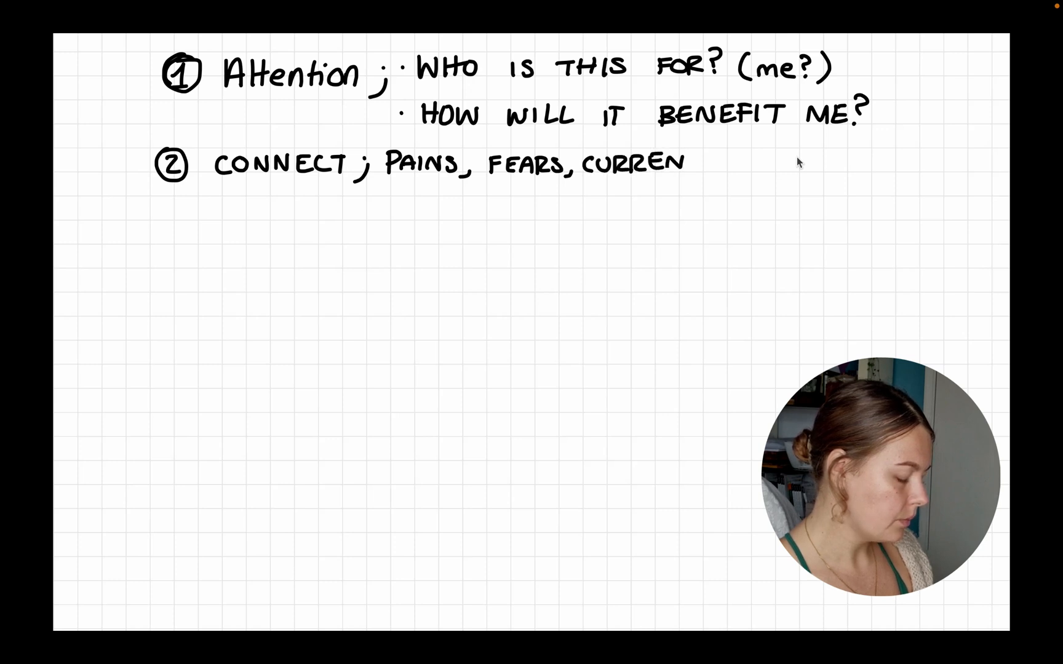
{"action": "type", "text": "T SIT."}
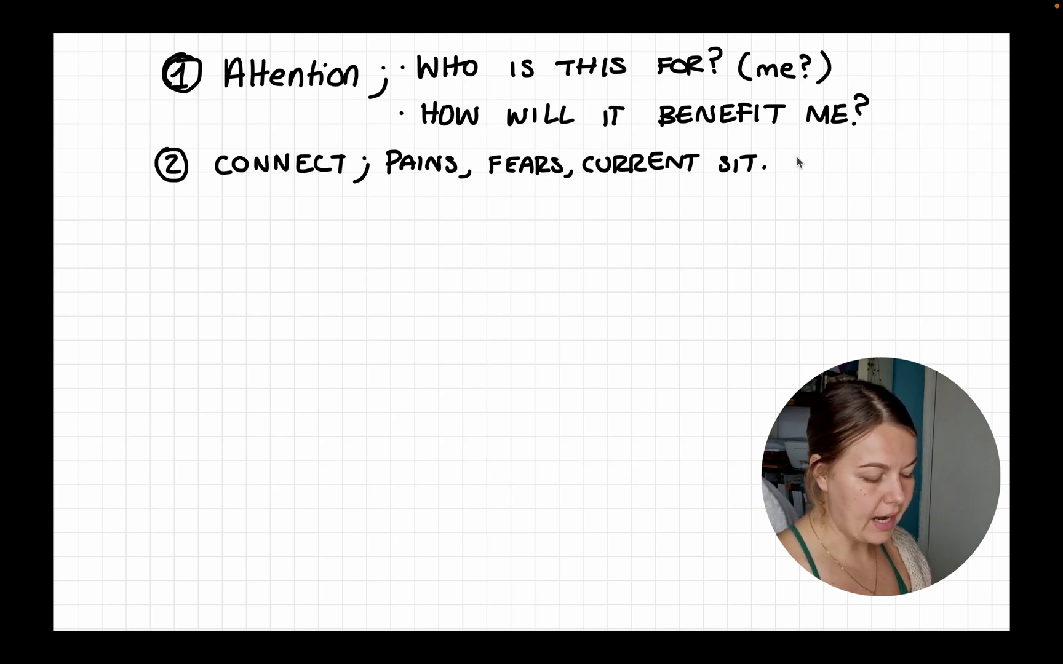
Highlight CONNECT purple, write 'PROBLEM; CURRENT SOLUTIONS, THINGS THEY'VE TRIED', and start numeral 4
{"action": "left_click_drag", "start_coordinate": [210, 164], "coordinate": [772, 164]}
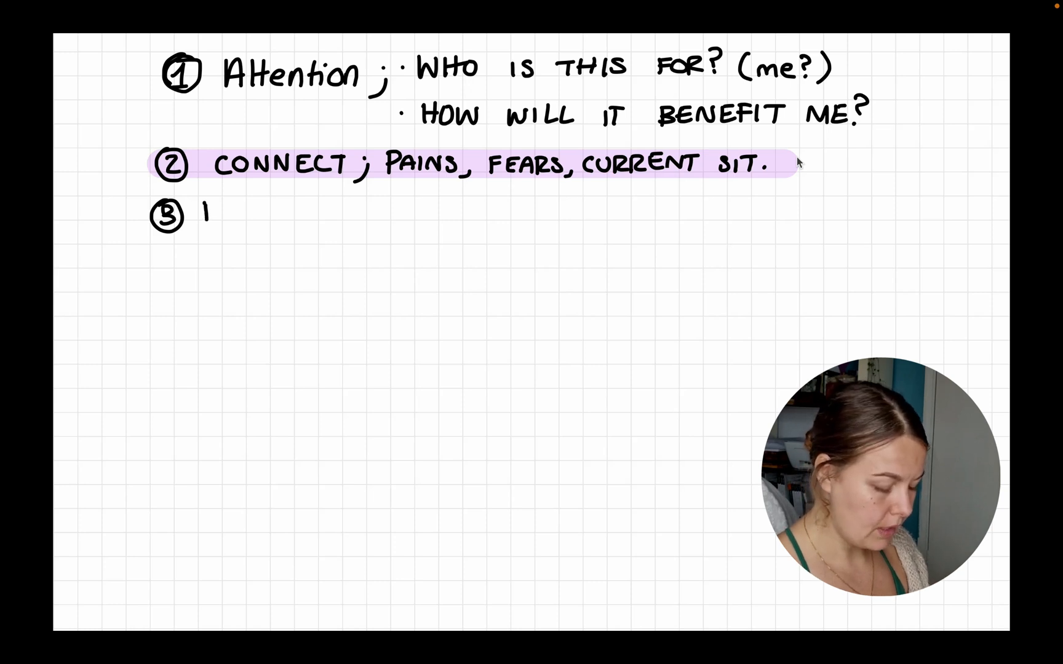
{"action": "type", "text": "PROBLEM;"}
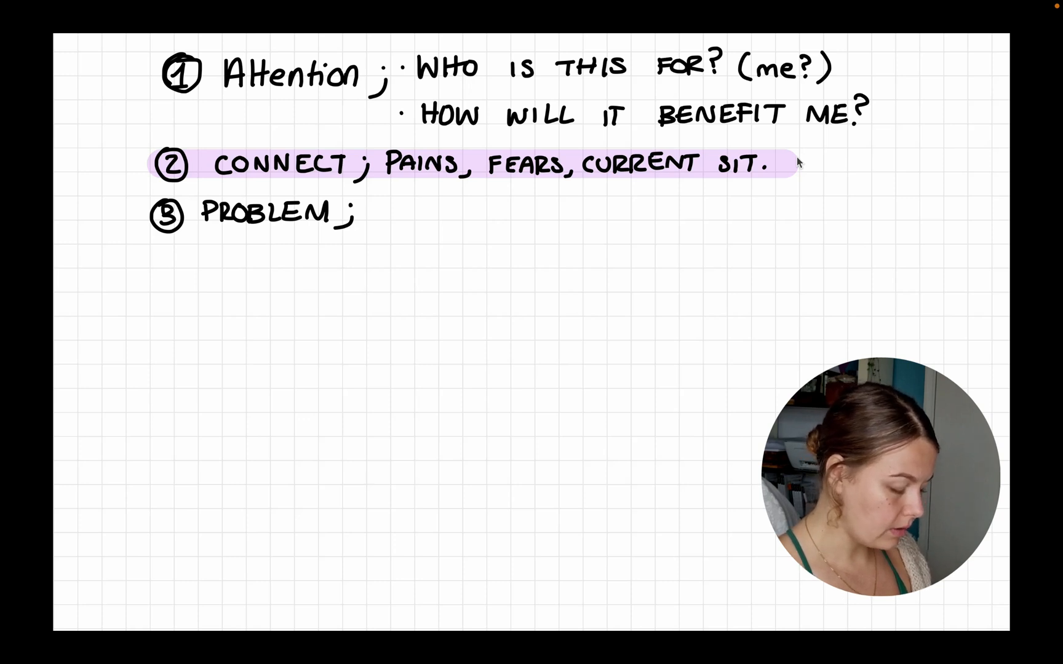
{"action": "type", "text": "CUR"}
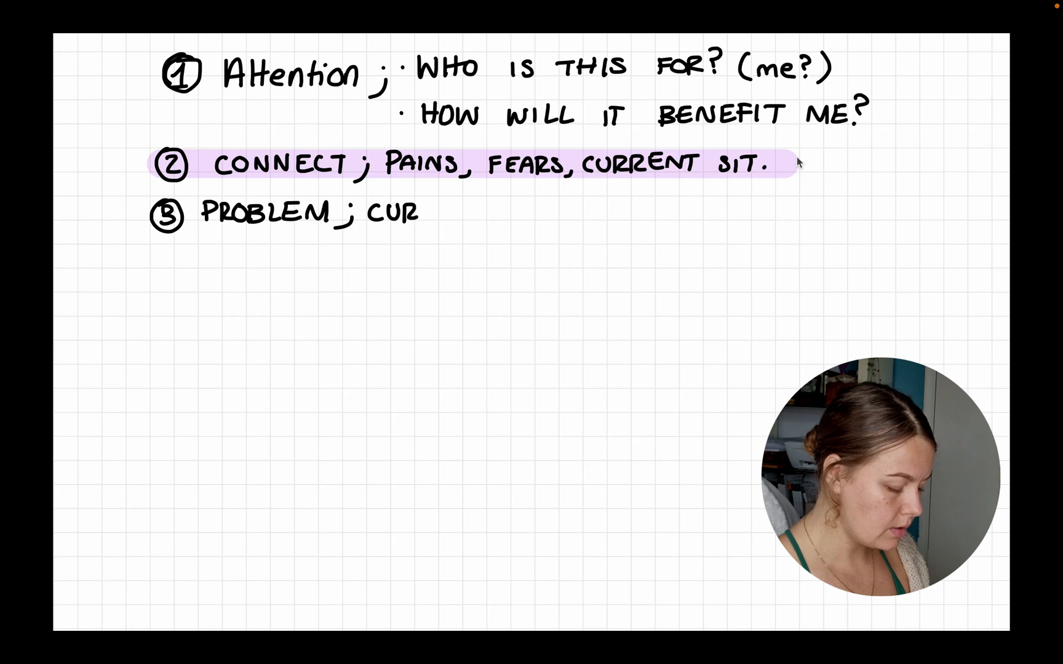
{"action": "type", "text": "RENT"}
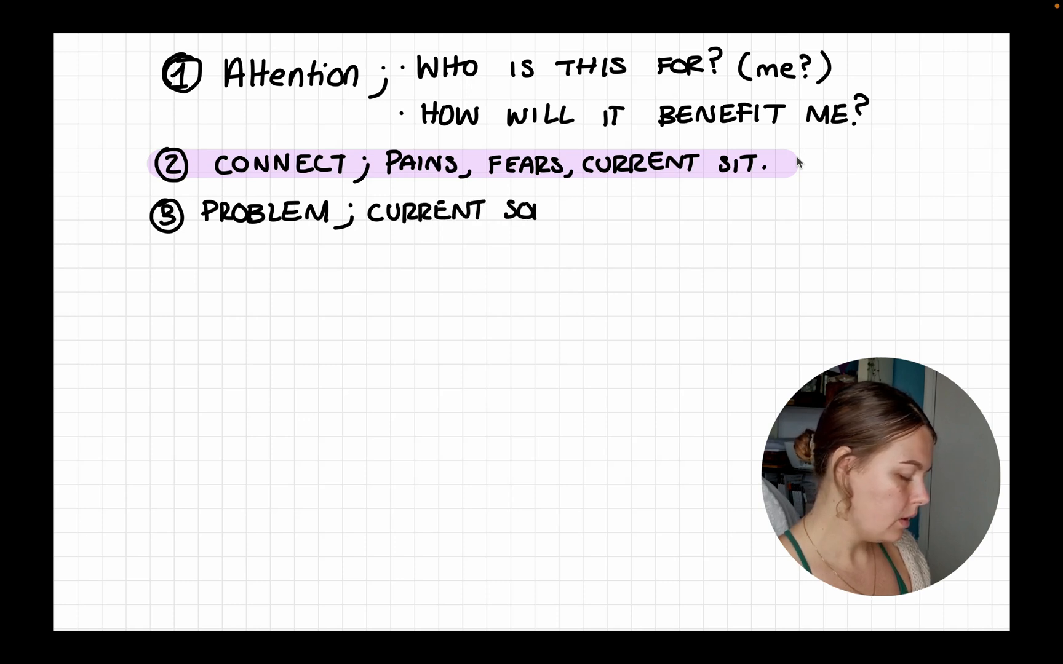
{"action": "type", "text": "SOLUTIONS,"}
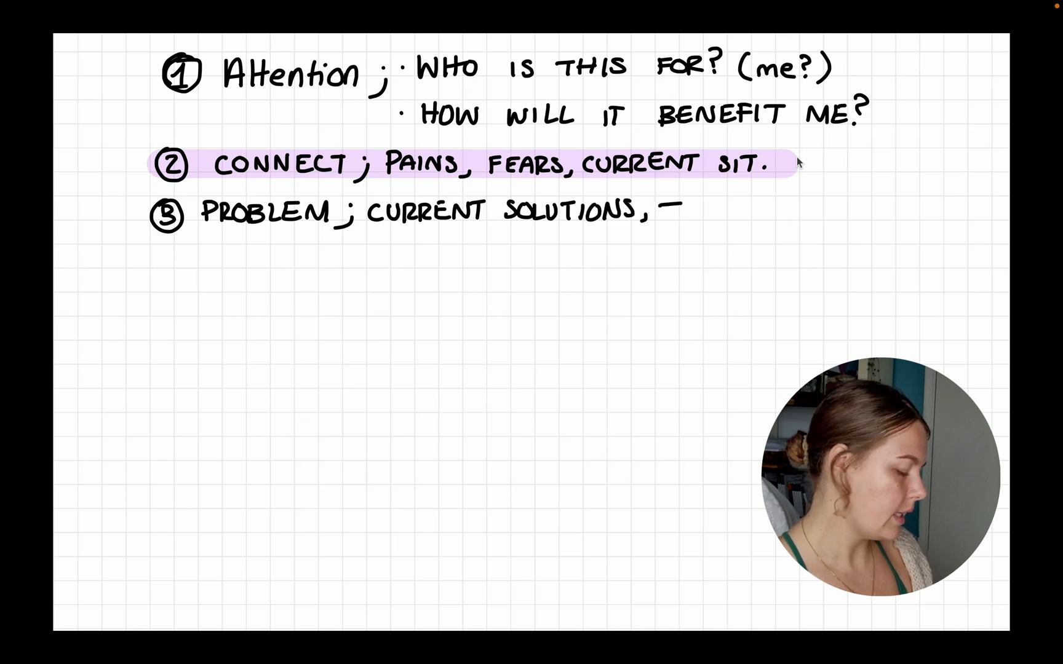
{"action": "type", "text": "THINGS TI"}
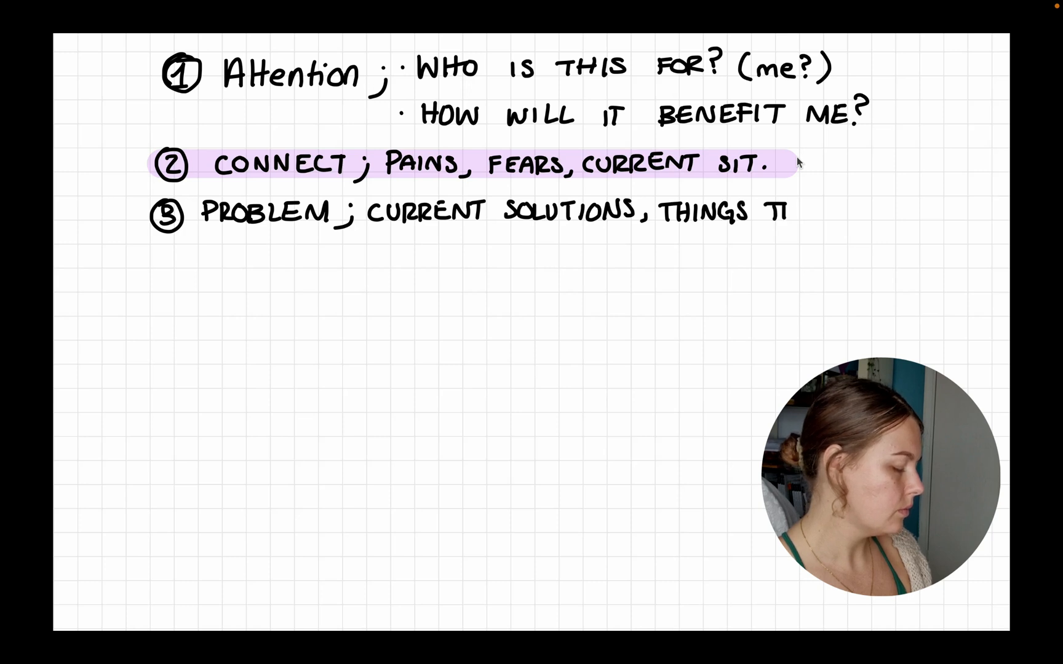
{"action": "type", "text": "THEY"}
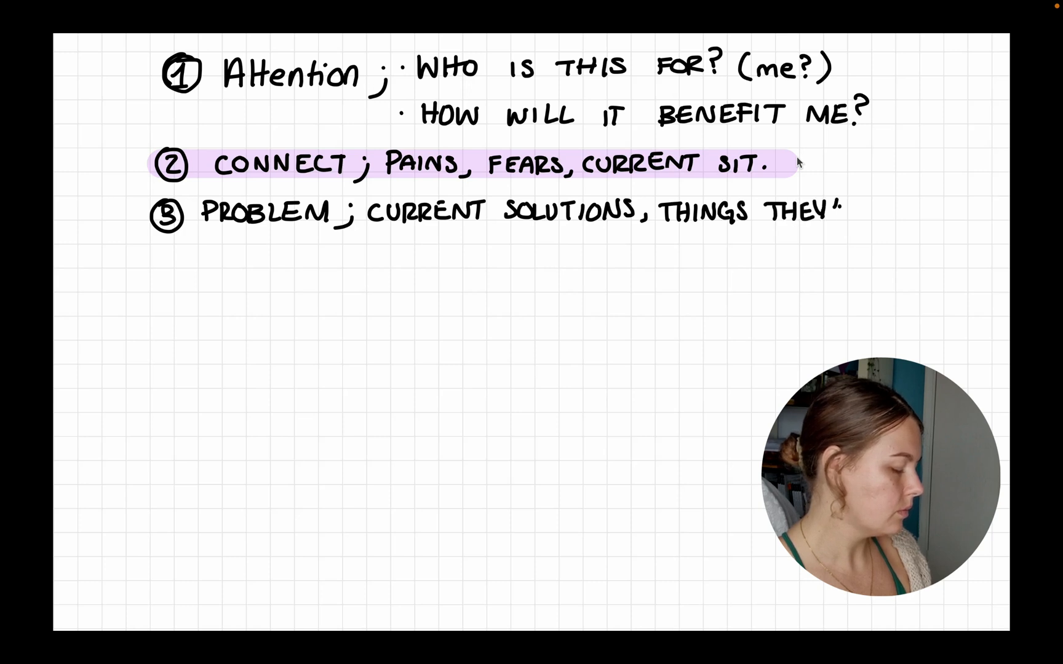
{"action": "type", "text": "'VE TI"}
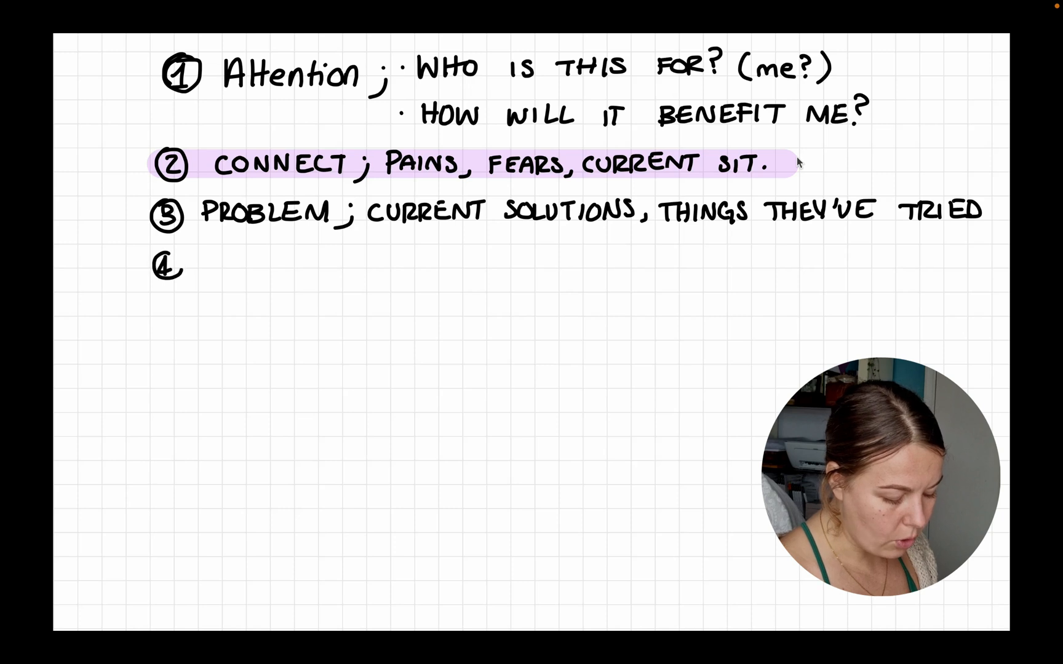
Handwrite 'SOLUTION: USP + PRODUCT' beside the 4 and write a 5 below
{"action": "type", "text": "SOLUTION: ·"}
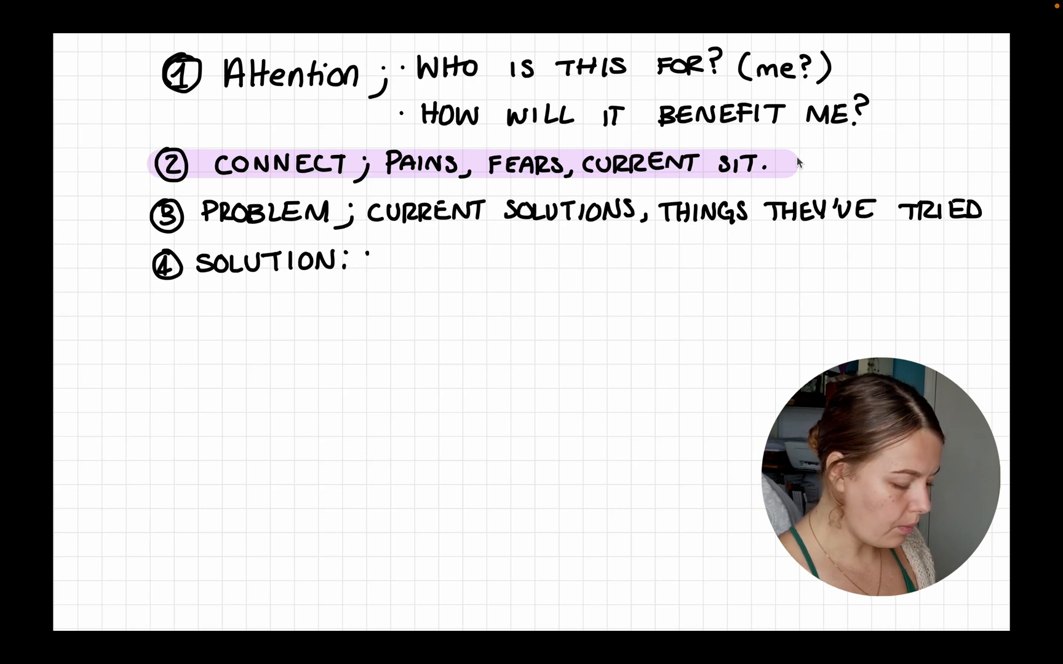
{"action": "type", "text": "USP +/PRODUCT"}
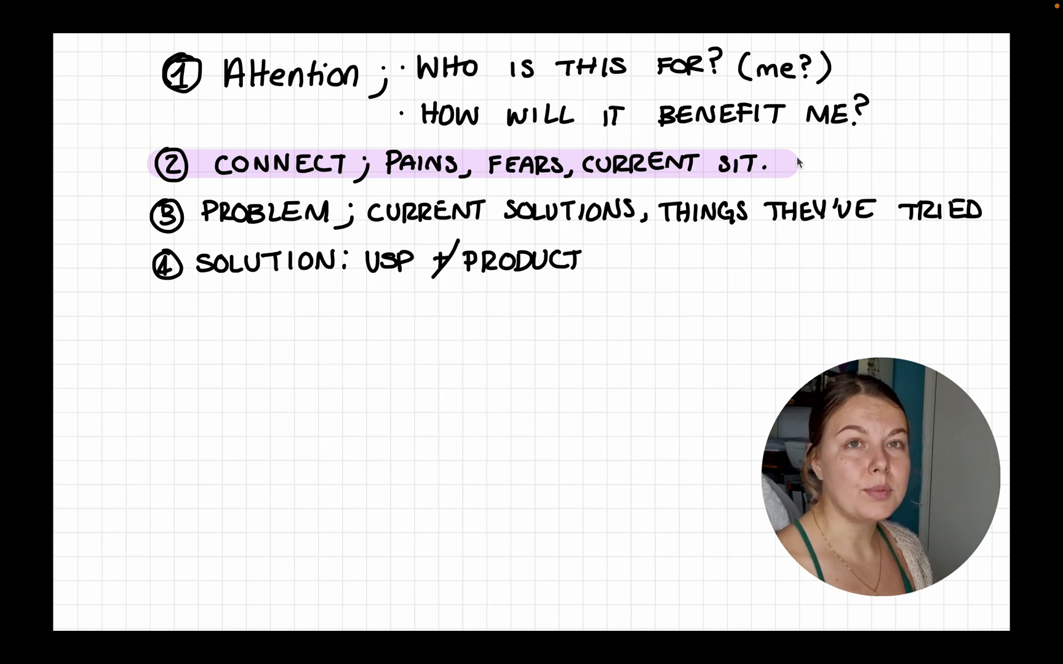
{"action": "type", "text": "S"}
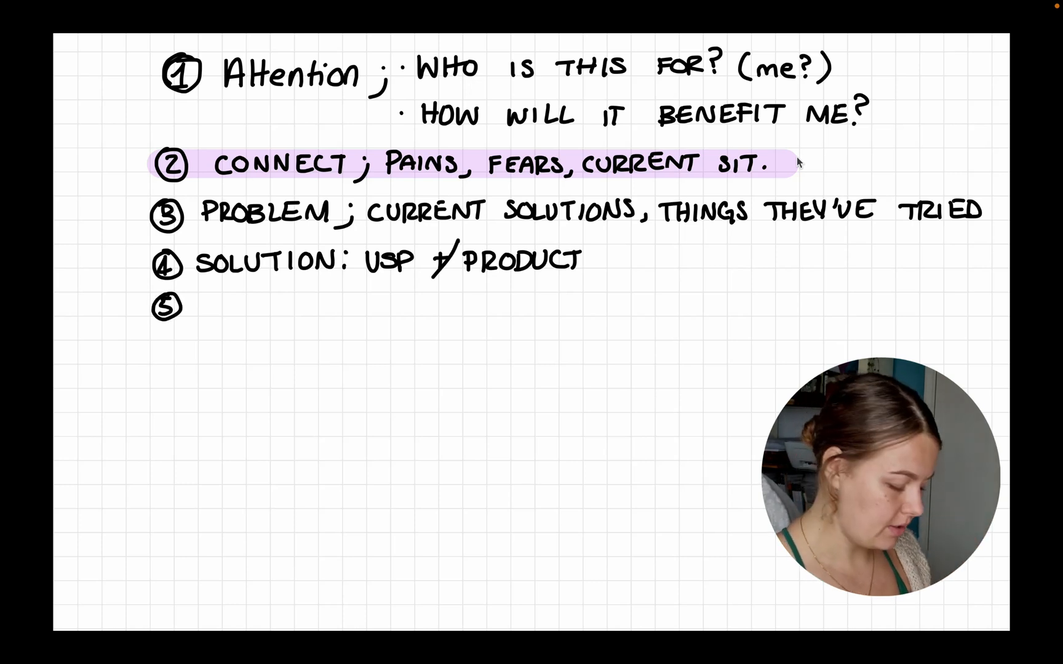
Handwrite 'BENEFITS + FEATURES' next to the numeral 5
{"action": "type", "text": "BE"}
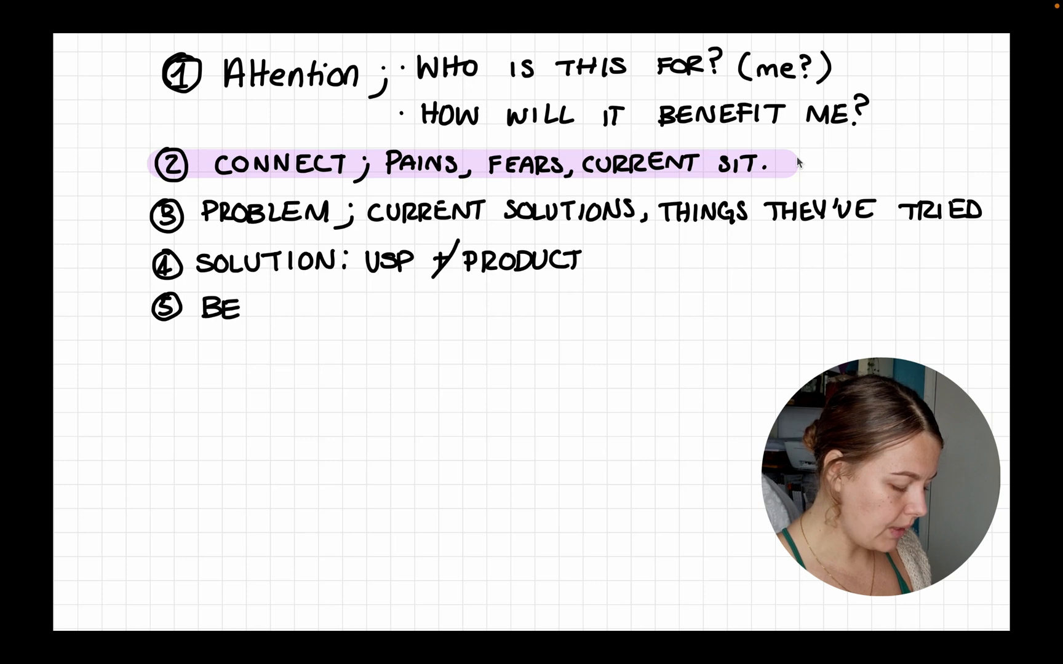
{"action": "type", "text": "NEFITS + I"}
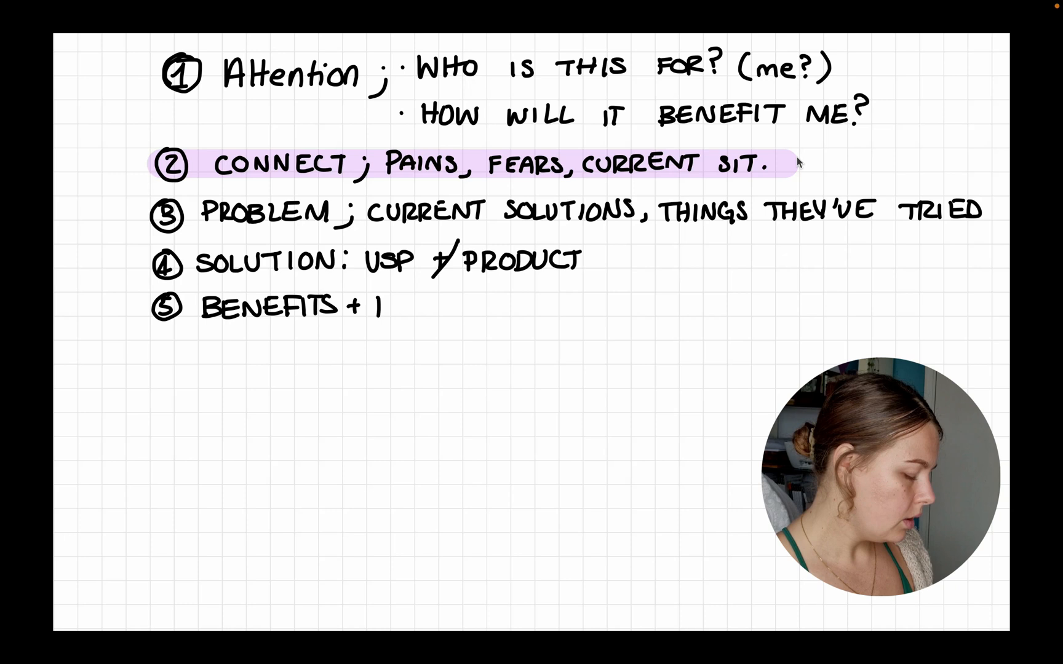
{"action": "type", "text": "FEA"}
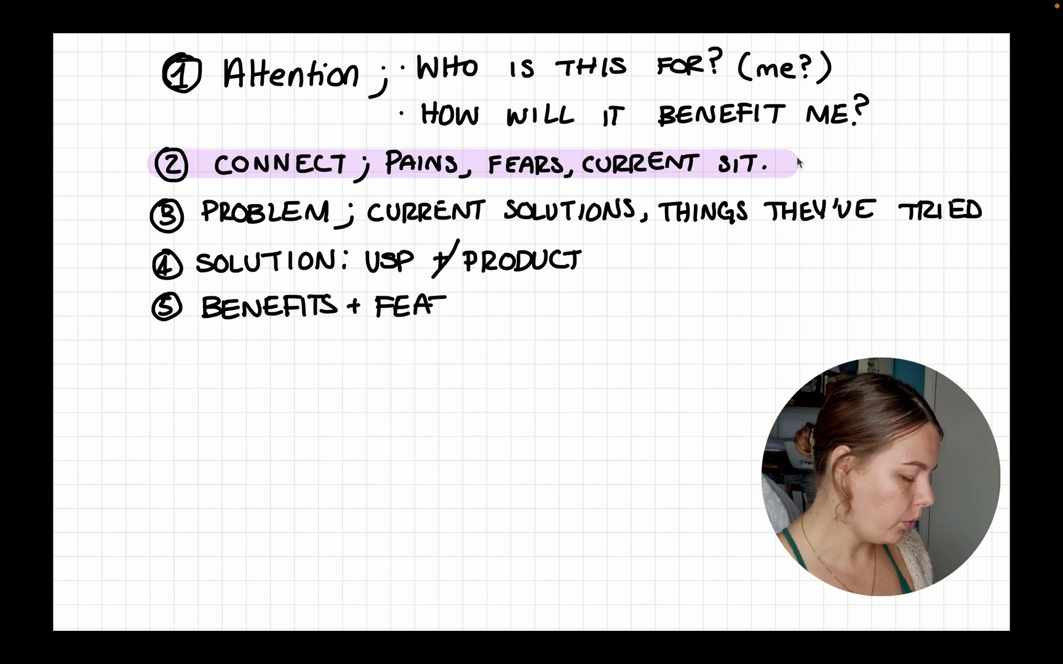
{"action": "type", "text": "URES"}
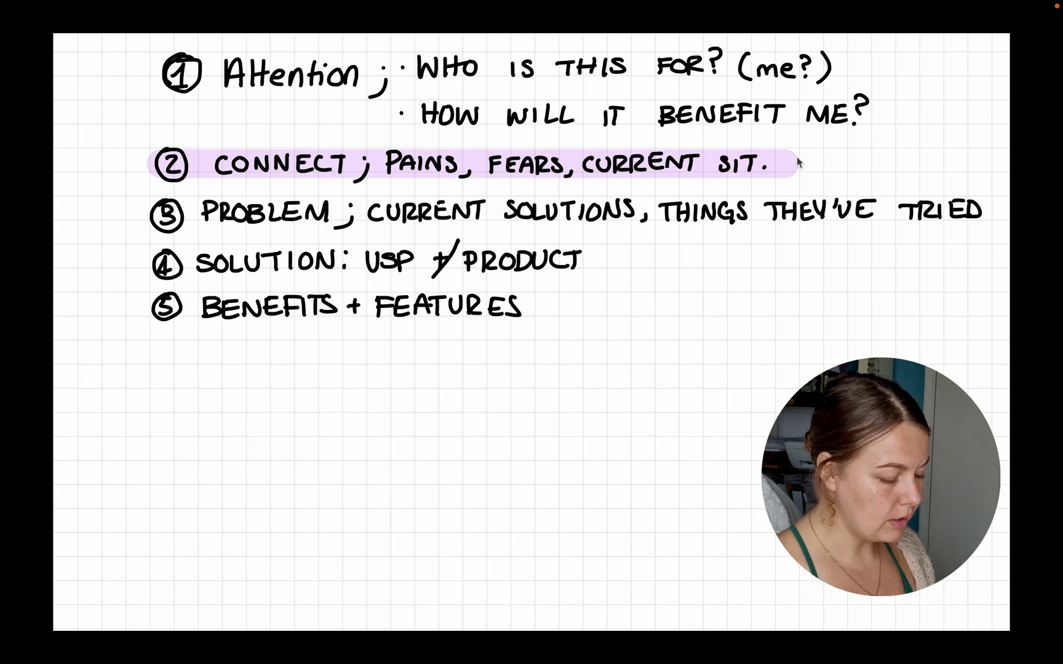
Highlight 'HOW WILL IT BENEFIT ME?' in red and write 'GUARANTEE' on the right
{"action": "left_click_drag", "start_coordinate": [419, 113], "coordinate": [874, 113]}
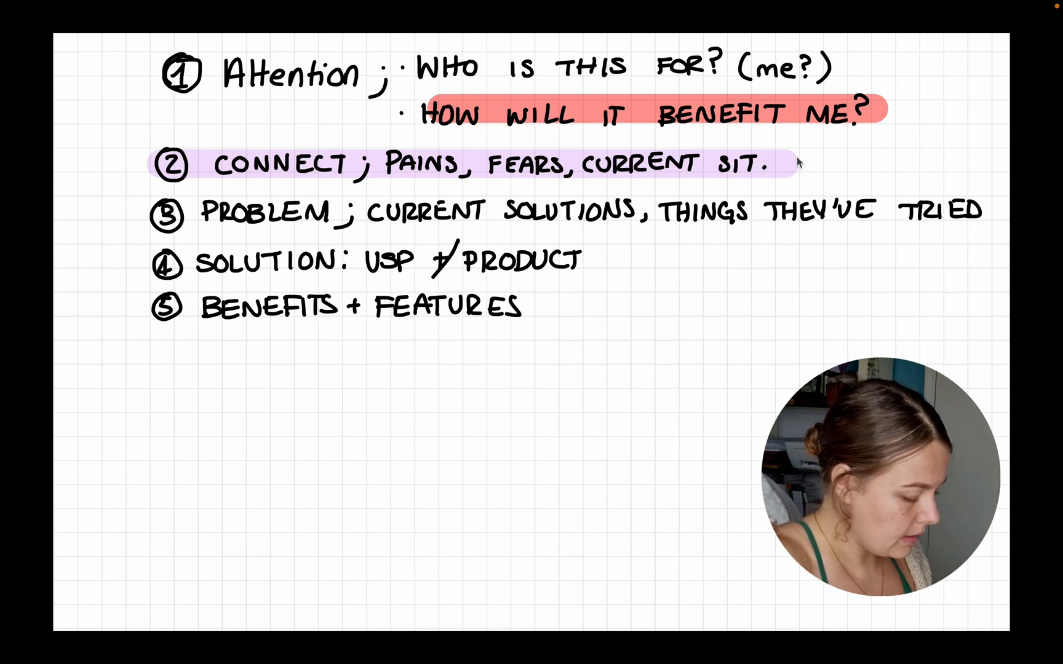
{"action": "type", "text": "Gur"}
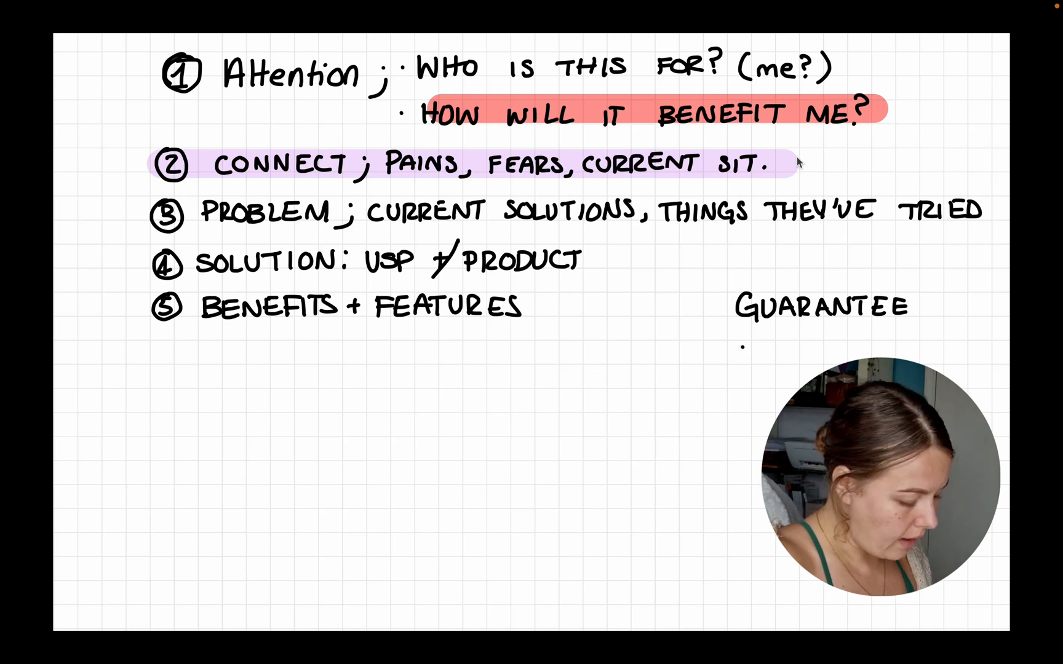
List OFFER, PRICING, OBJECTIONS, BONUSES and FINAL CTA under GUARANTEE, greying FINAL CTA
{"action": "type", "text": "OFL"}
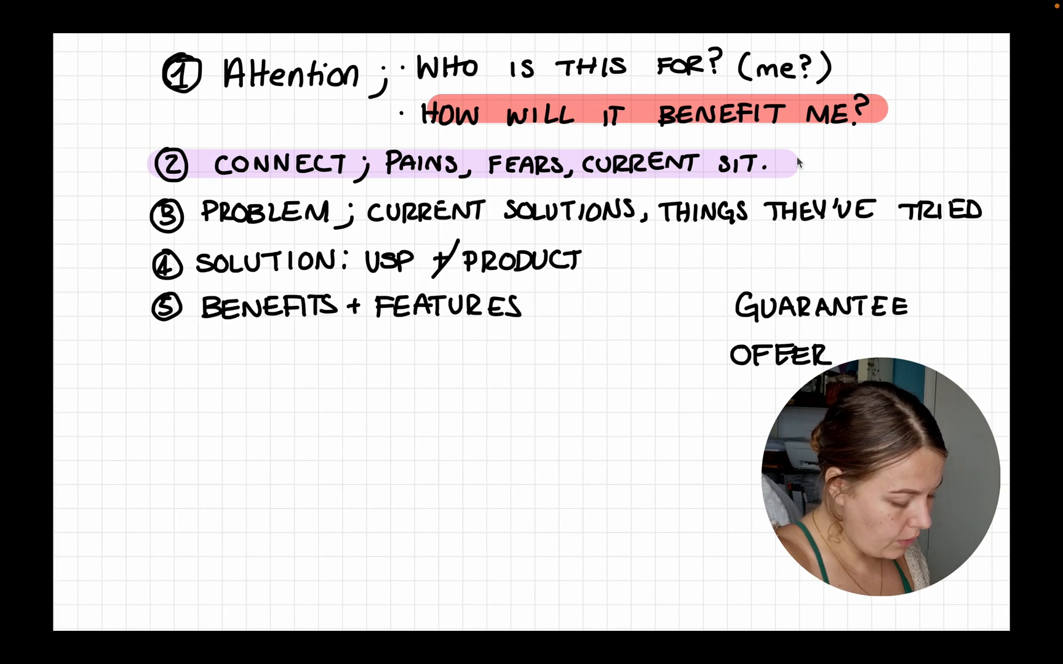
{"action": "type", "text": "PRICE"}
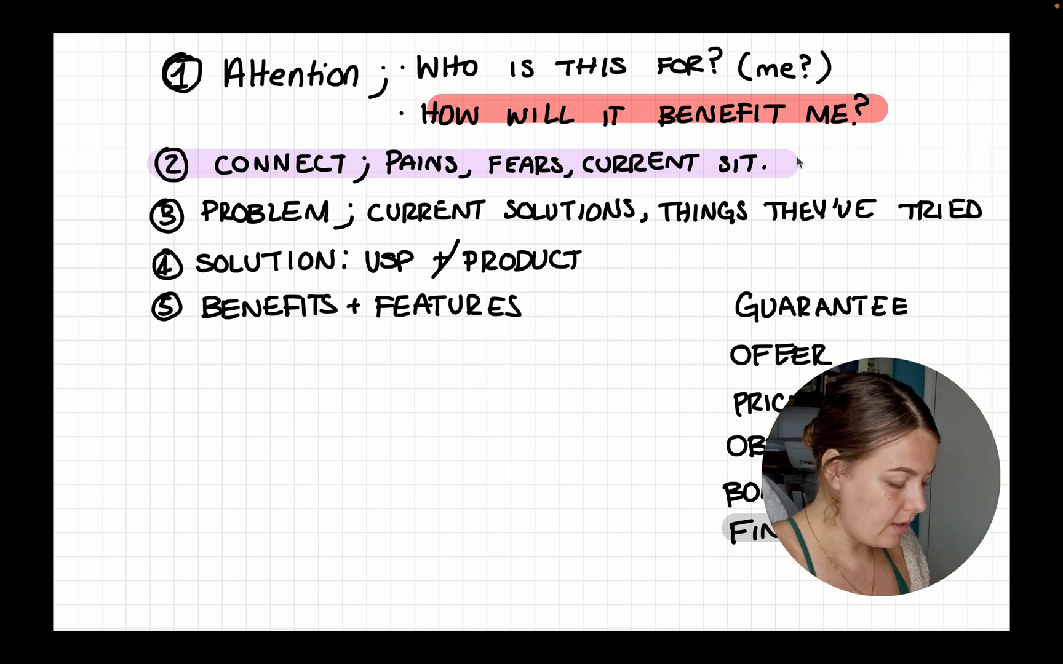
Add 'SCARCITY' under the list and draw a large curly brace from GUARANTEE to SCARCITY
{"action": "type", "text": "SCARCITY"}
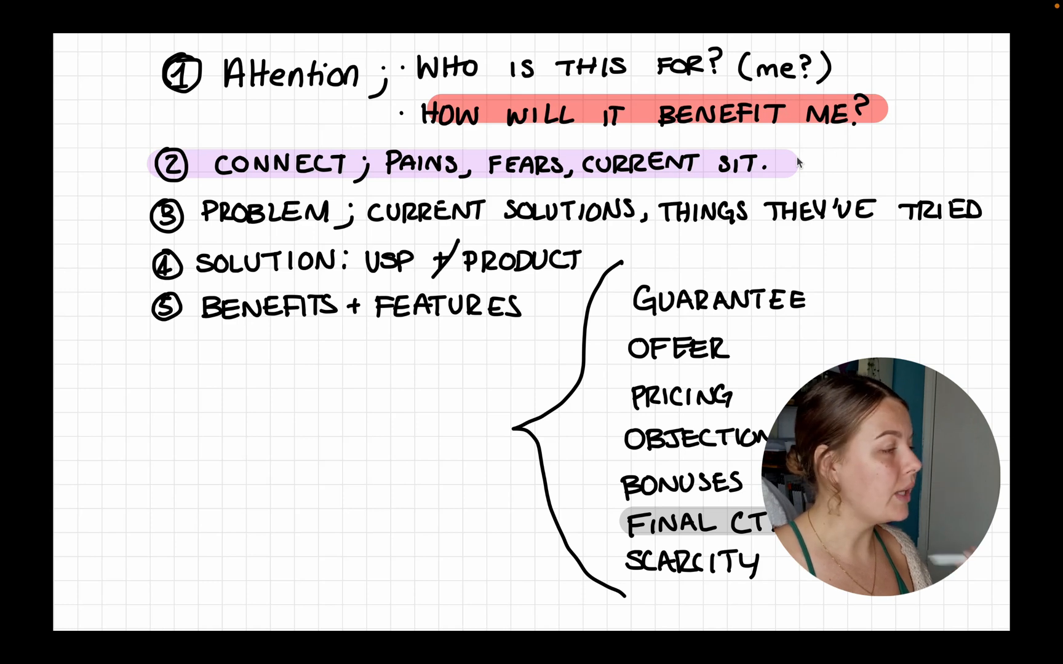
{"action": "left_click", "coordinate": [784, 8]}
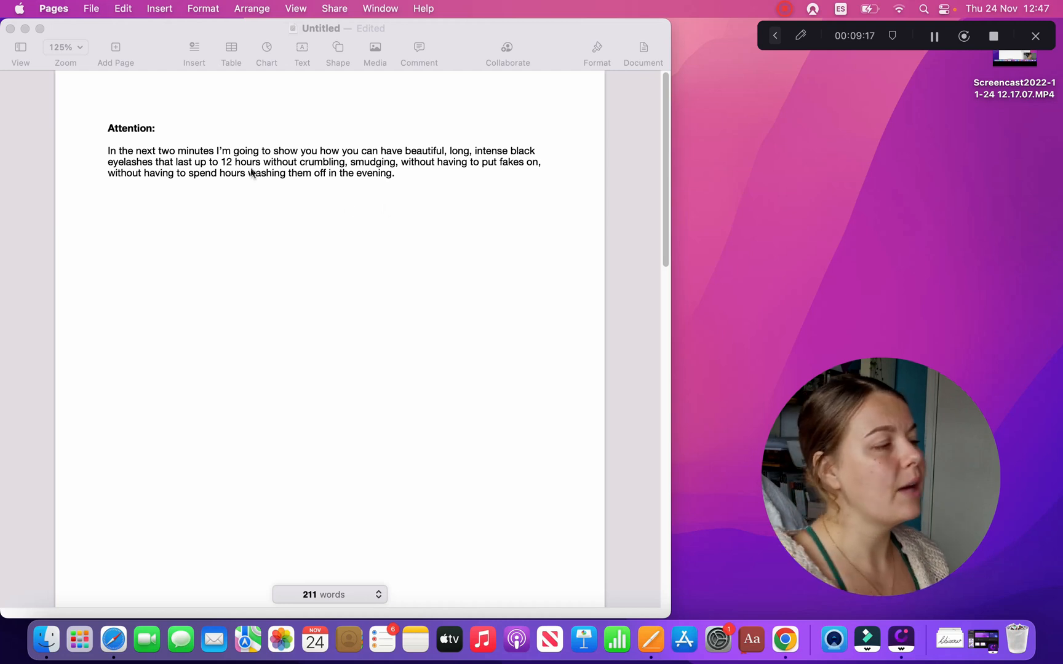
Replace 'up to' with 'at least' so the bold phrase reads 'last at least 12 hours'
{"action": "double_click", "coordinate": [170, 151]}
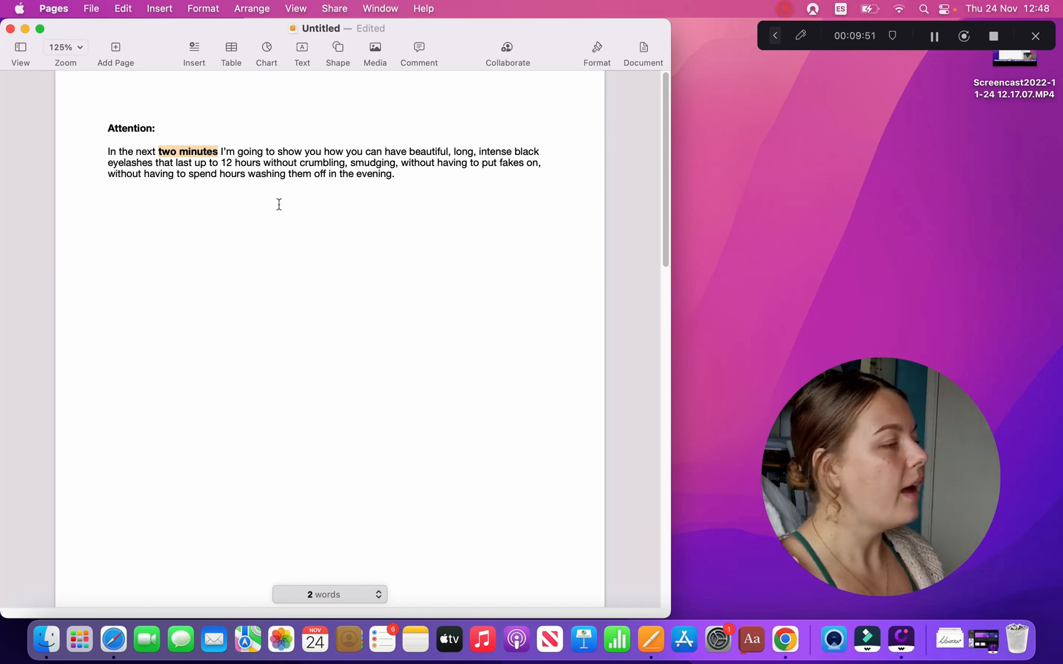
{"action": "left_click_drag", "start_coordinate": [174, 162], "coordinate": [262, 162]}
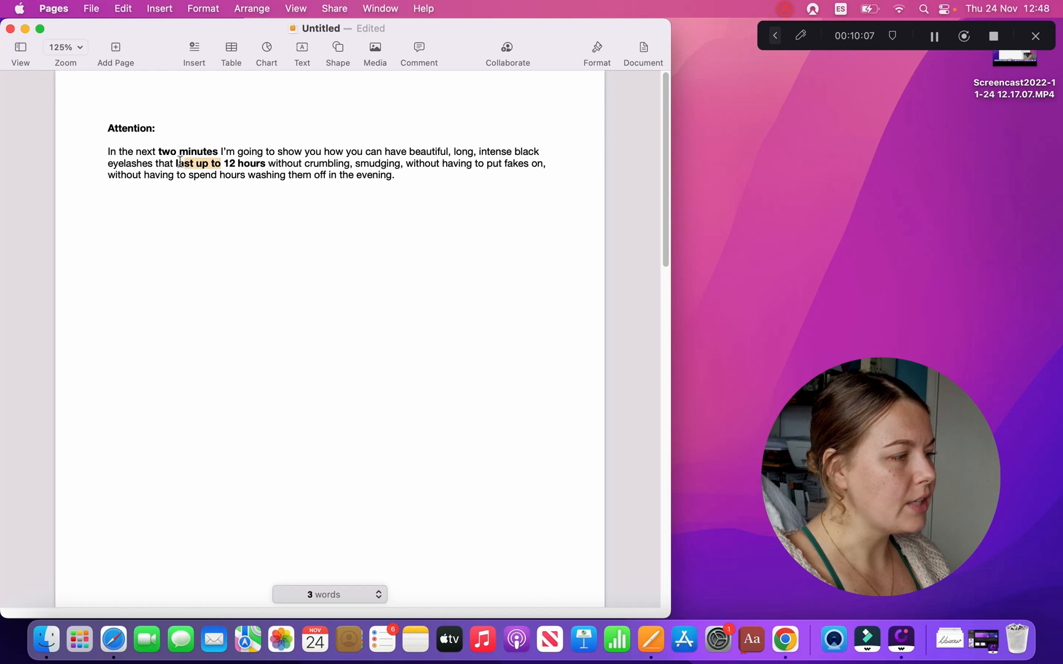
{"action": "double_click", "coordinate": [184, 164]}
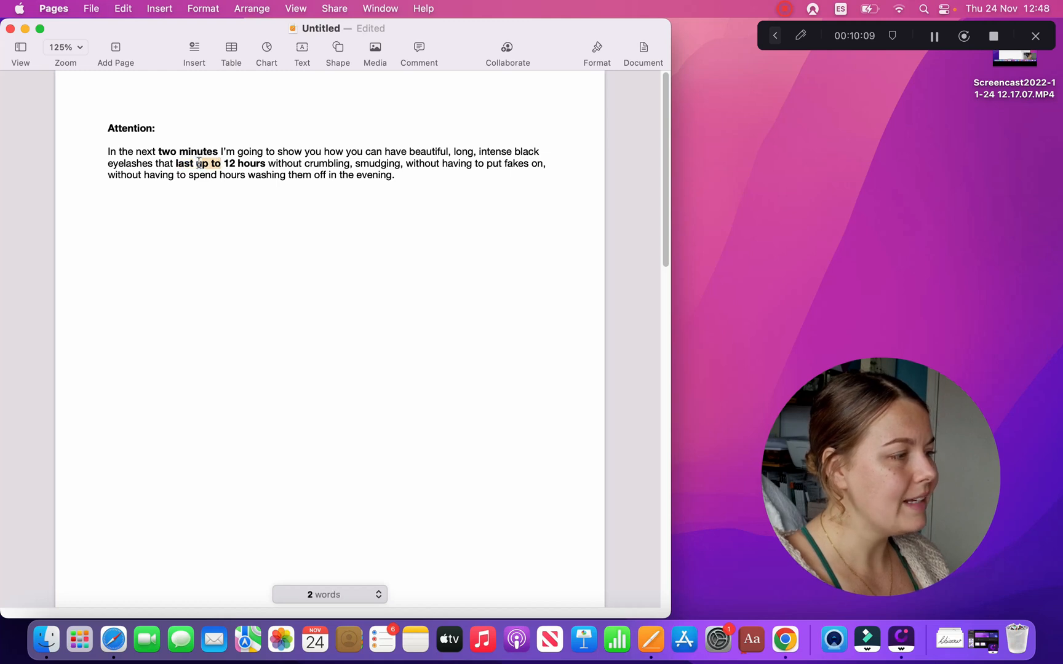
{"action": "type", "text": "at least"}
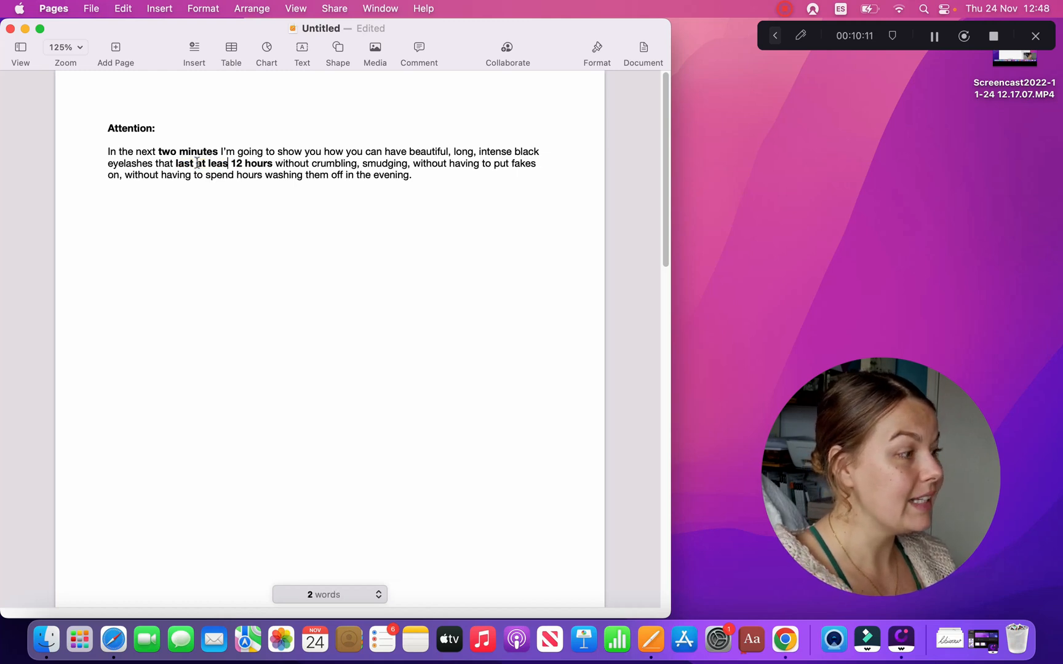
{"action": "type", "text": "t"}
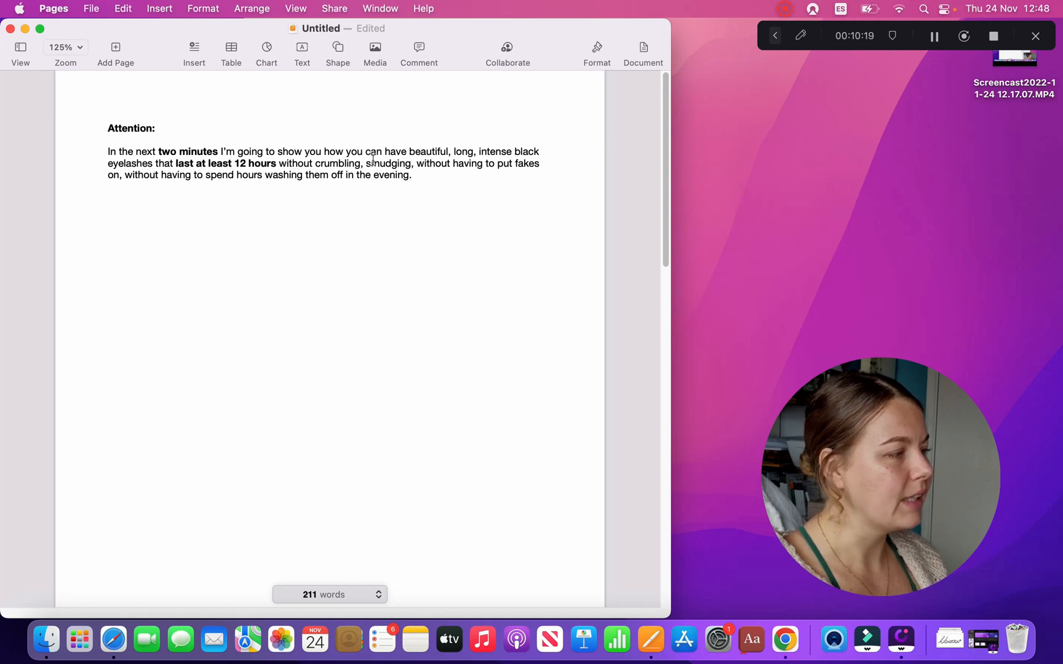
Select the spot after the Attention paragraph where the Connect section is pasted
{"action": "left_click_drag", "start_coordinate": [371, 163], "coordinate": [419, 175]}
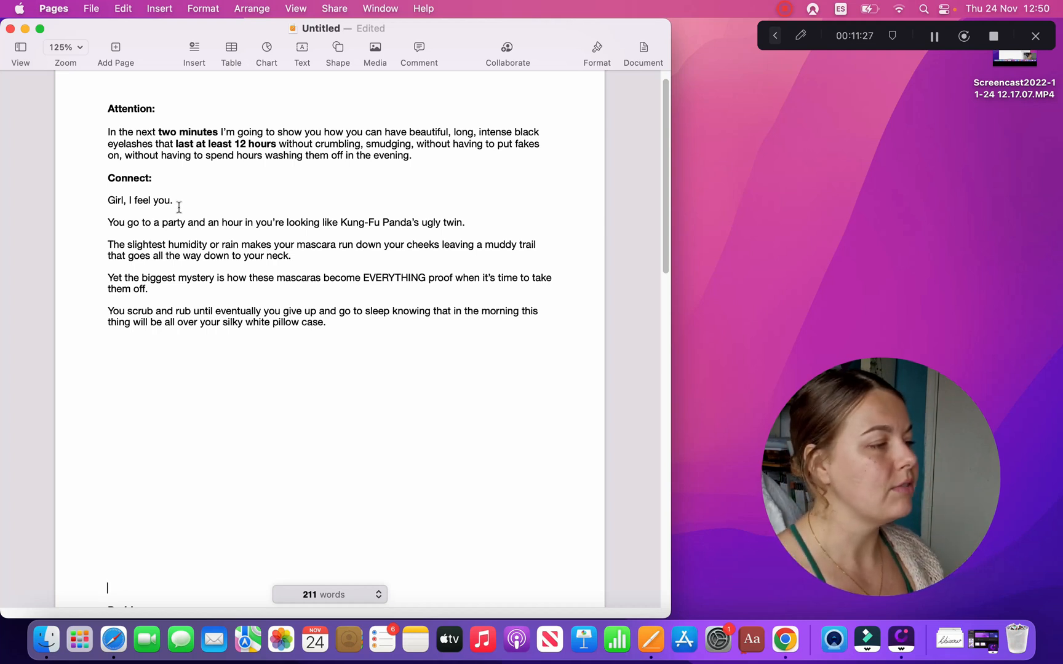
Add the bold 'Problem:' section after Connect, covering humidity, rain and mascara running down cheeks
{"action": "triple_click", "coordinate": [285, 222]}
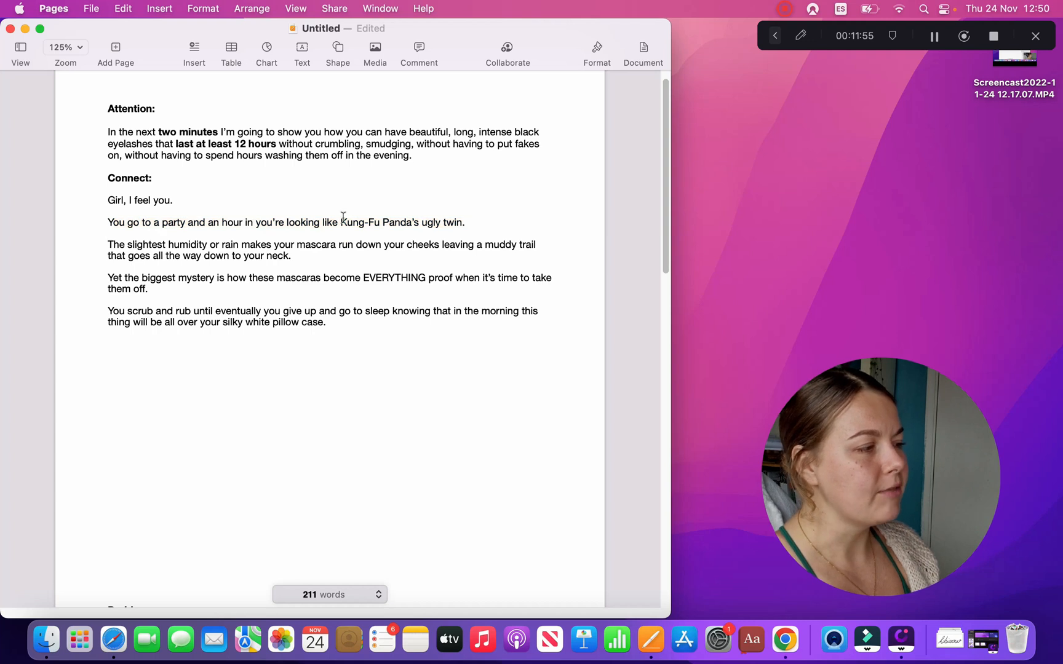
{"action": "left_click_drag", "start_coordinate": [340, 222], "coordinate": [397, 221]}
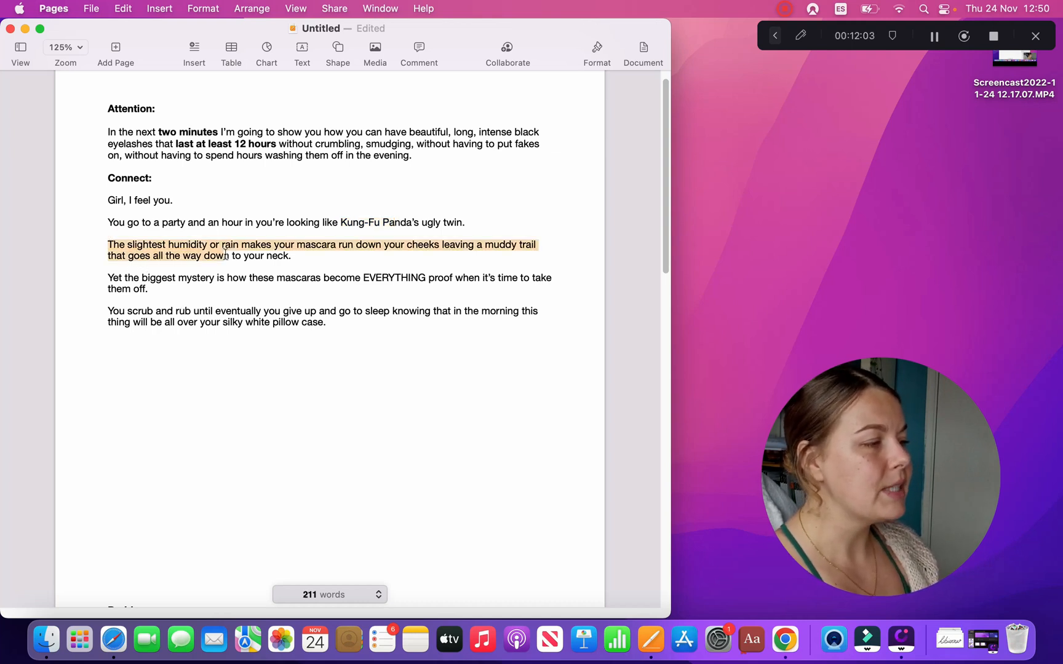
{"action": "left_click_drag", "start_coordinate": [535, 244], "coordinate": [240, 244]}
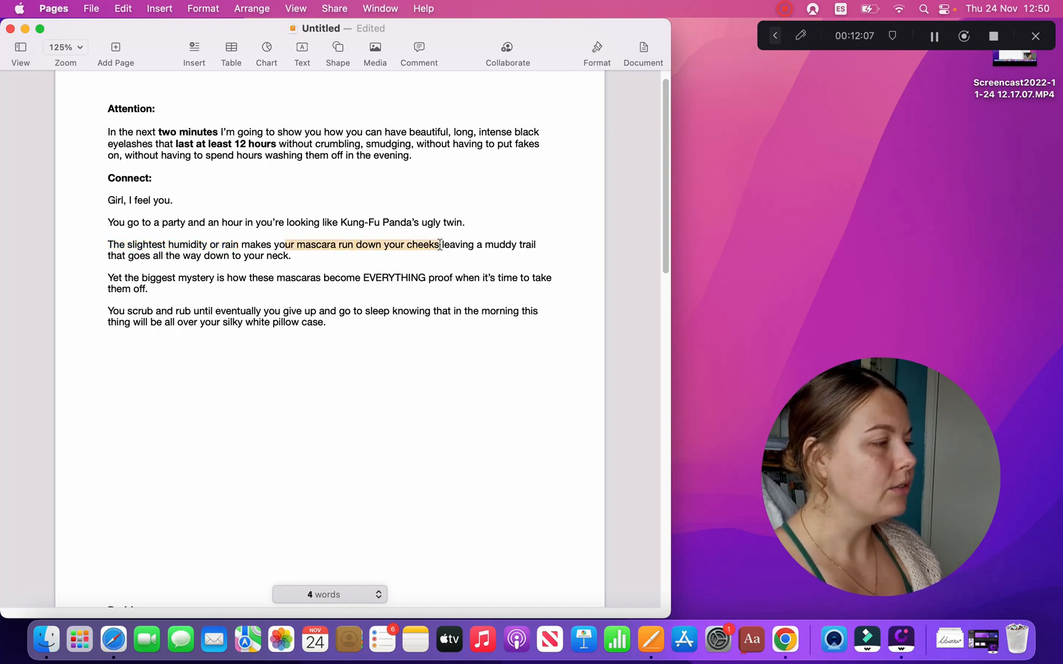
{"action": "left_click_drag", "start_coordinate": [438, 244], "coordinate": [291, 255]}
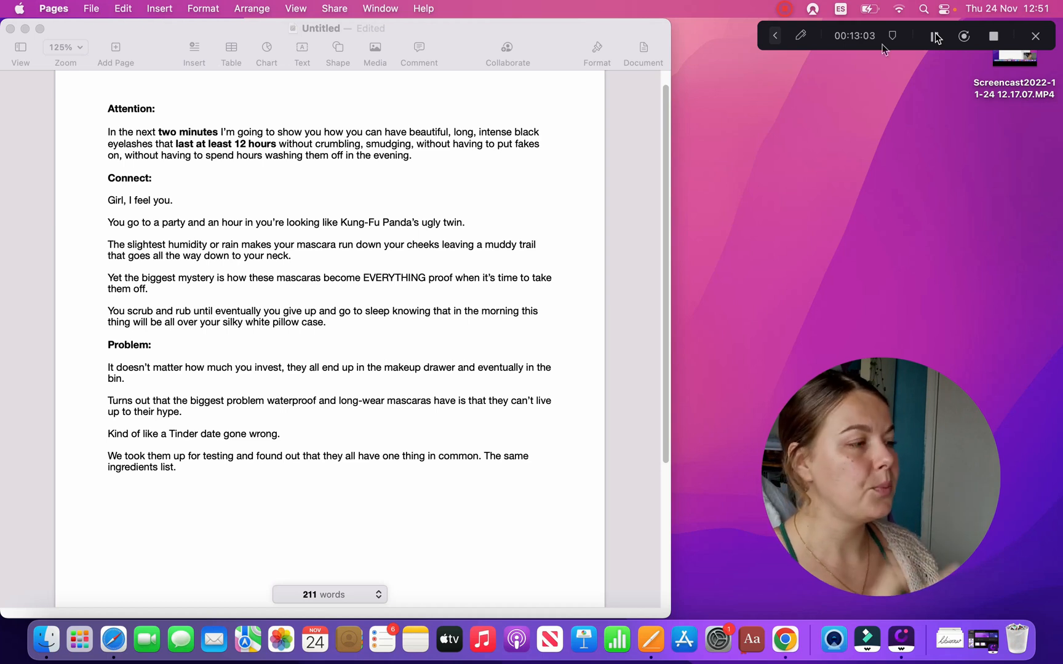
Add the bold 'Solution:' section and the 'Benefits & Features' heading with three benefit lines
{"action": "left_click", "coordinate": [932, 36]}
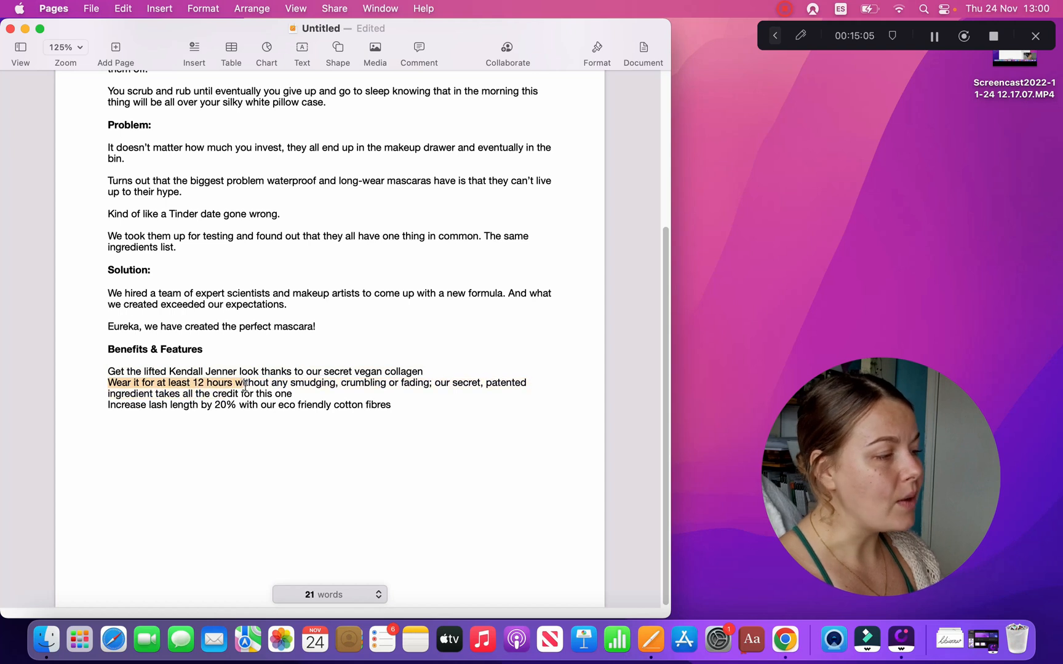
Select a line of text below Benefits & Features to add the Rest section
{"action": "left_click_drag", "start_coordinate": [244, 382], "coordinate": [430, 383]}
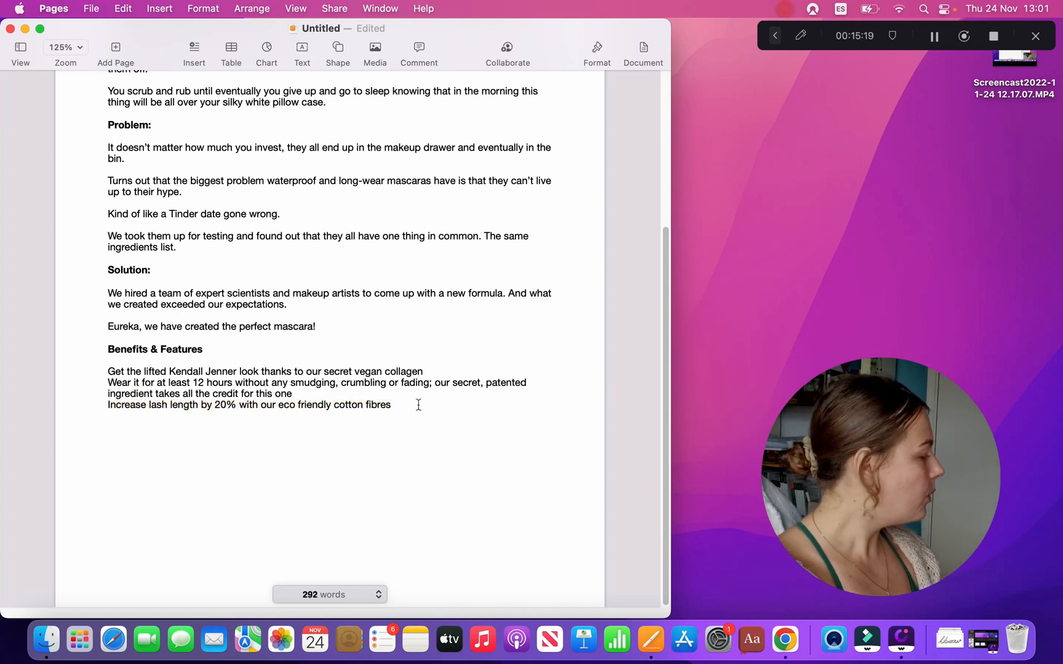
{"action": "mouse_move", "coordinate": [902, 74]}
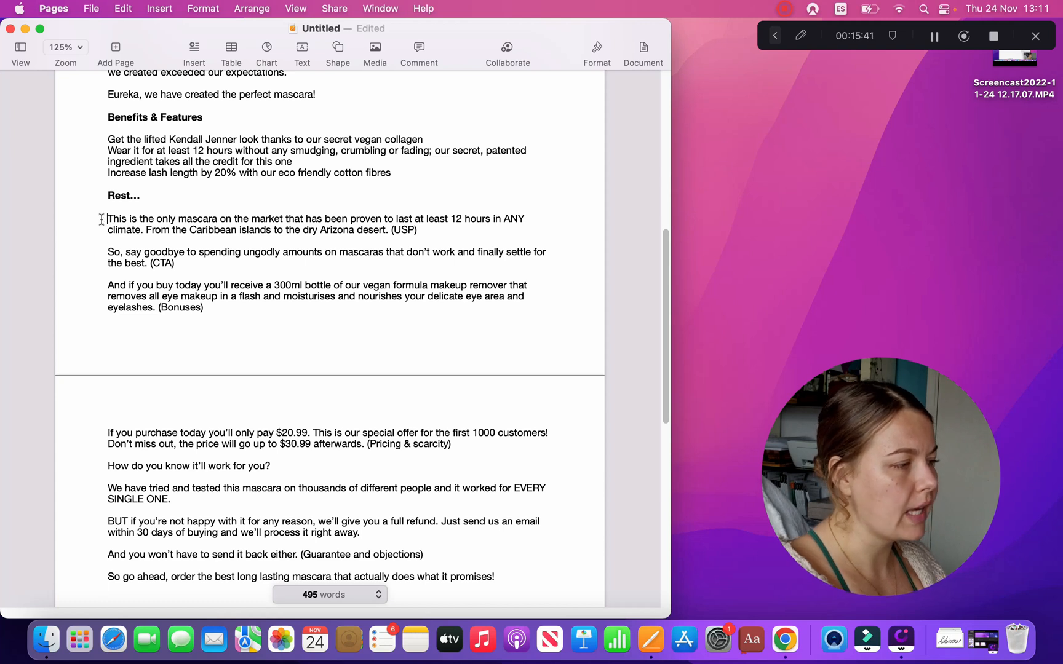
{"action": "left_click", "coordinate": [108, 208]}
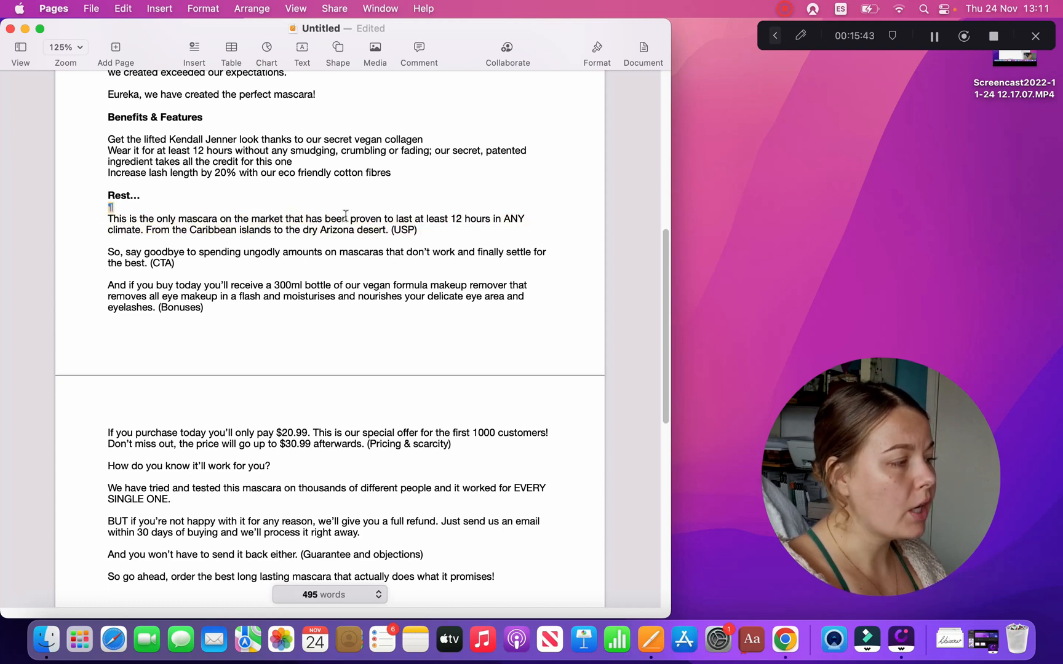
{"action": "left_click_drag", "start_coordinate": [108, 218], "coordinate": [501, 219]}
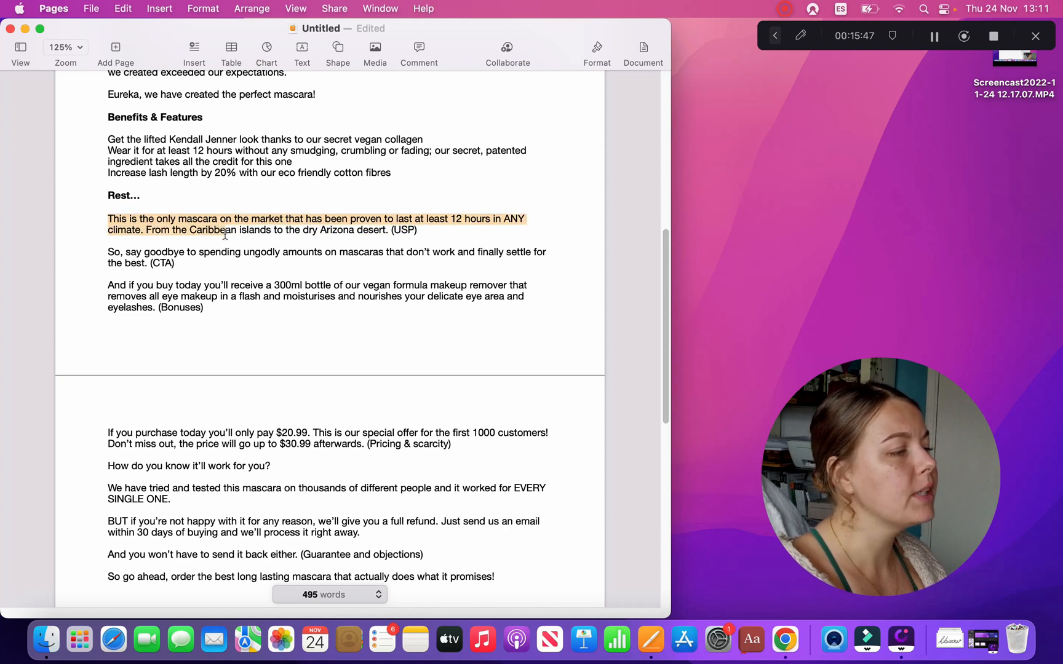
{"action": "left_click", "coordinate": [420, 229]}
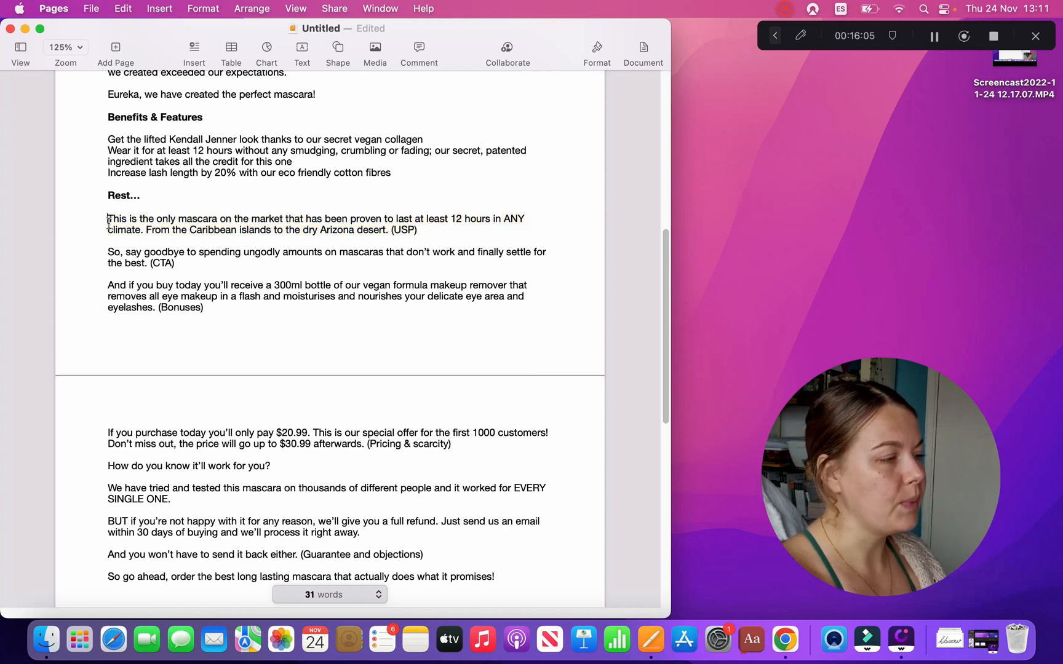
{"action": "left_click_drag", "start_coordinate": [108, 218], "coordinate": [344, 218]}
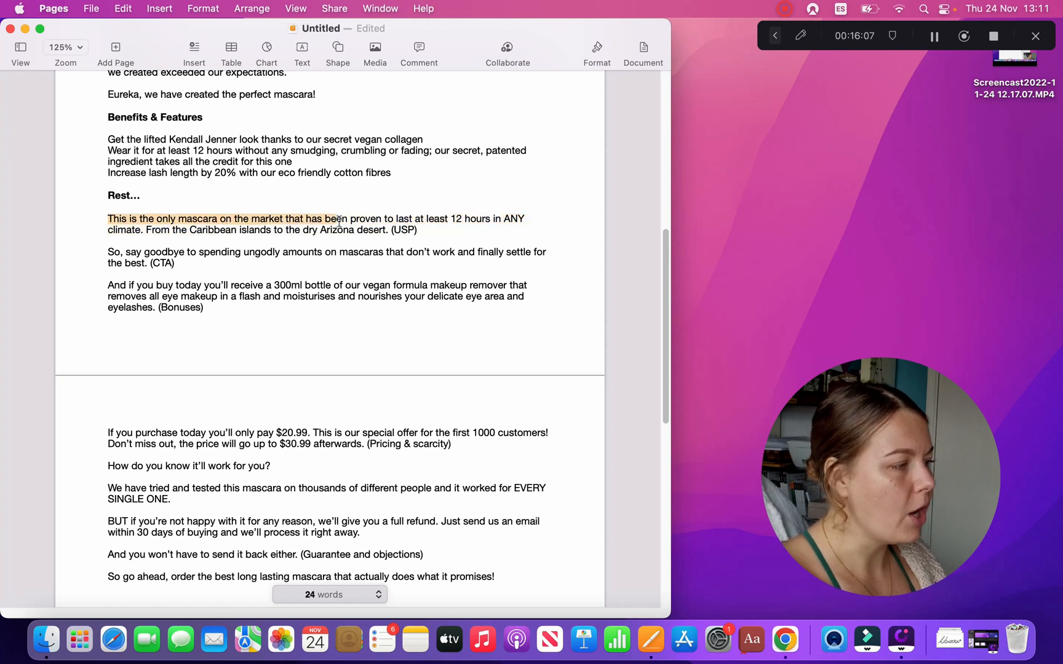
{"action": "left_click_drag", "start_coordinate": [339, 218], "coordinate": [490, 218]}
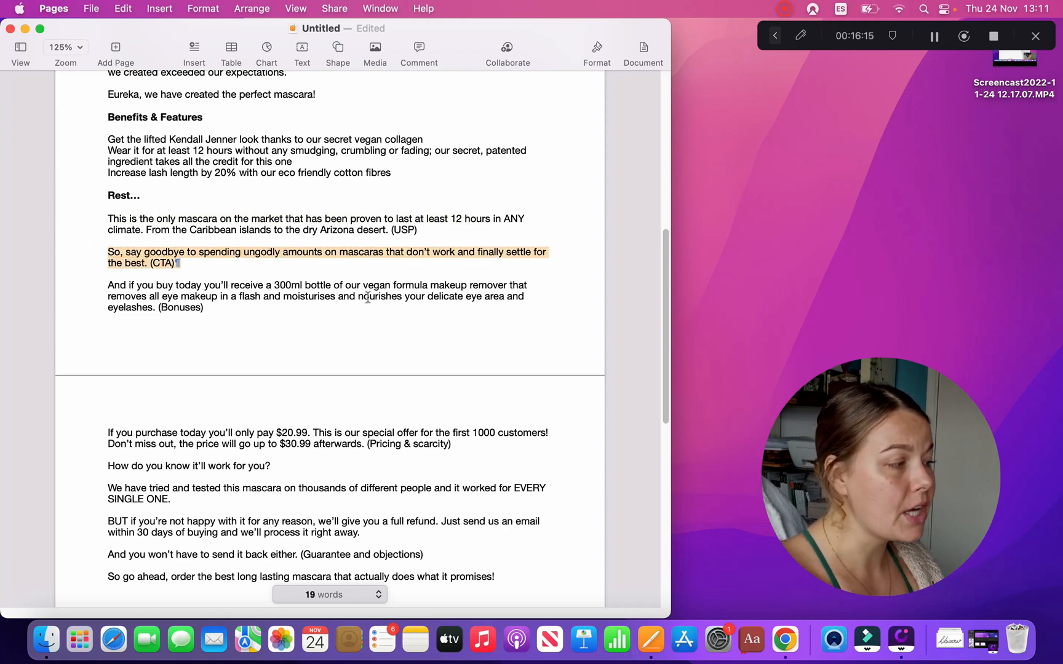
{"action": "scroll", "scroll_direction": "down", "scroll_amount": 3}
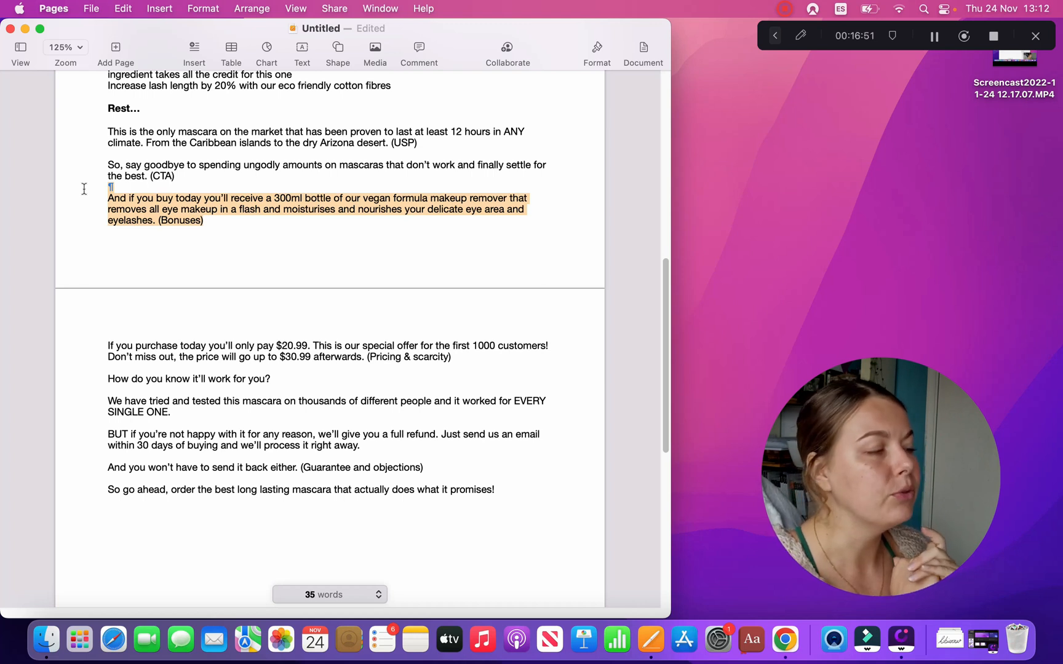
{"action": "left_click", "coordinate": [203, 220]}
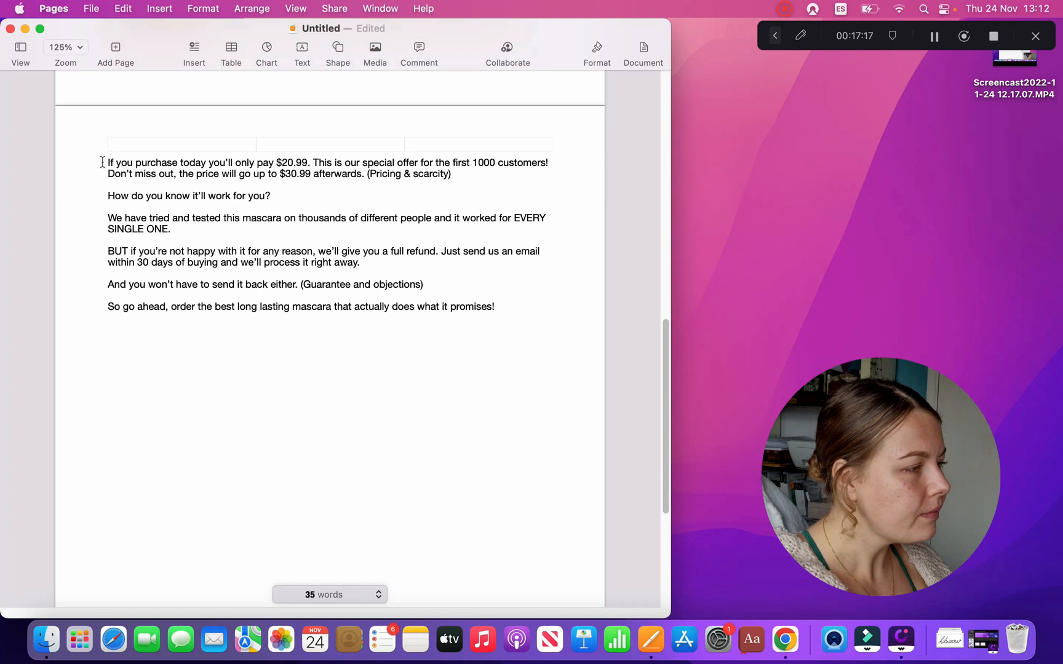
{"action": "left_click_drag", "start_coordinate": [107, 161], "coordinate": [310, 173]}
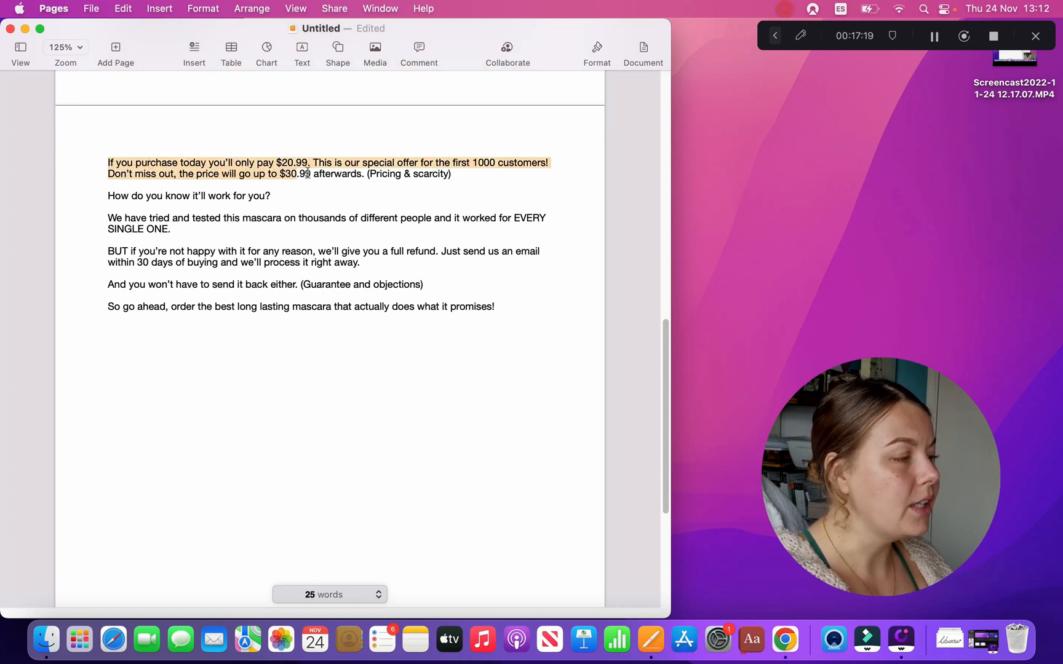